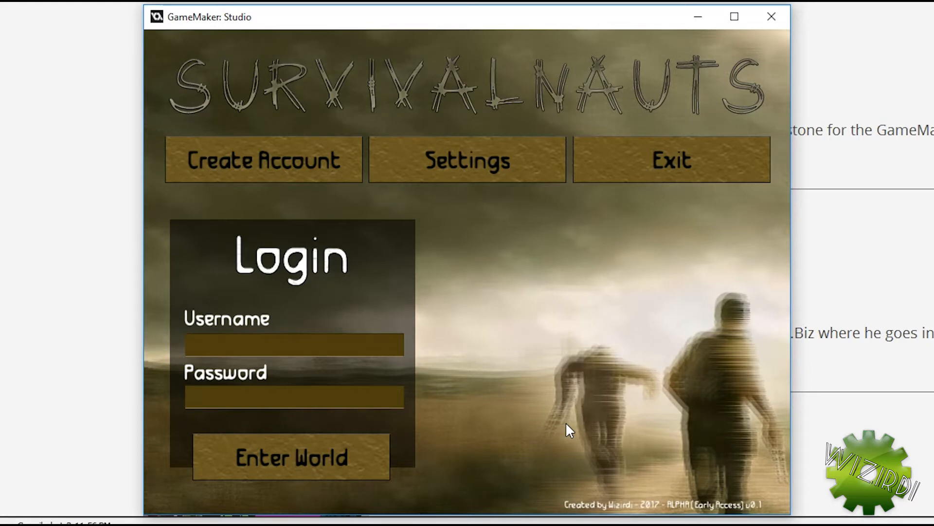
{"action": "mouse_move", "coordinate": [337, 21]}
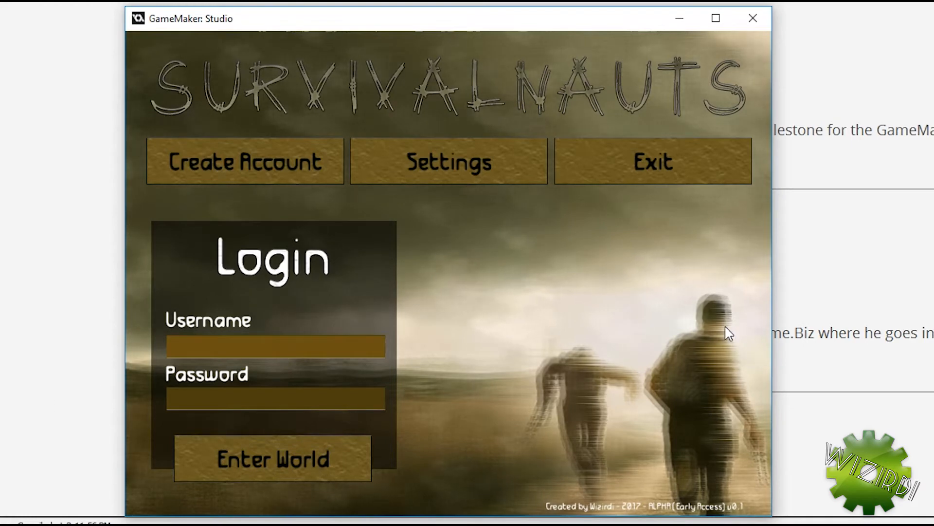
Type placeholder text into the login fields, then toggle between the Create Account and Login forms.
{"action": "type", "text": "aihsdiaoshd"}
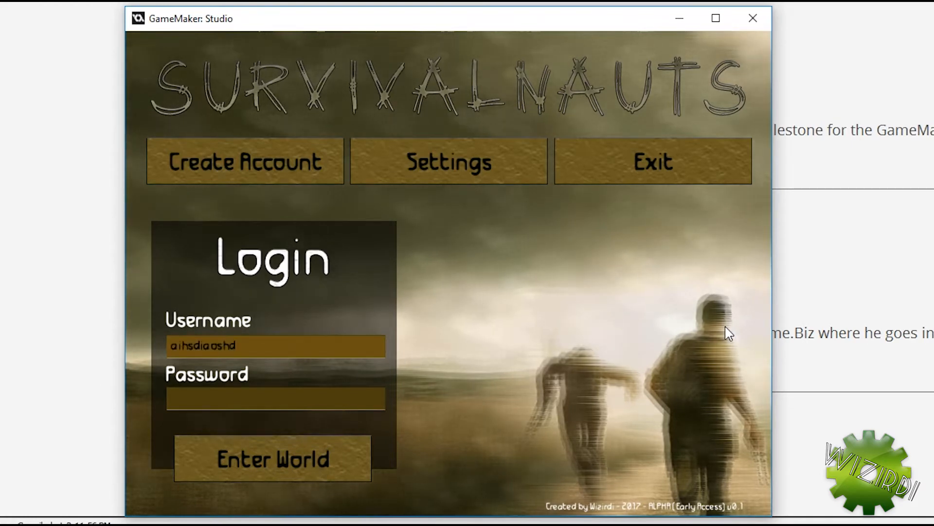
{"action": "type", "text": "hdsfiuhf"}
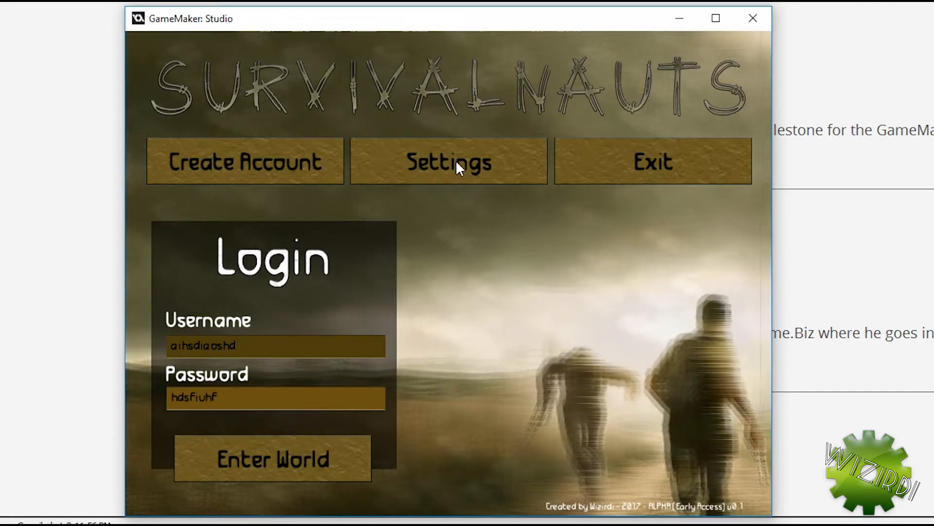
{"action": "mouse_move", "coordinate": [530, 215]}
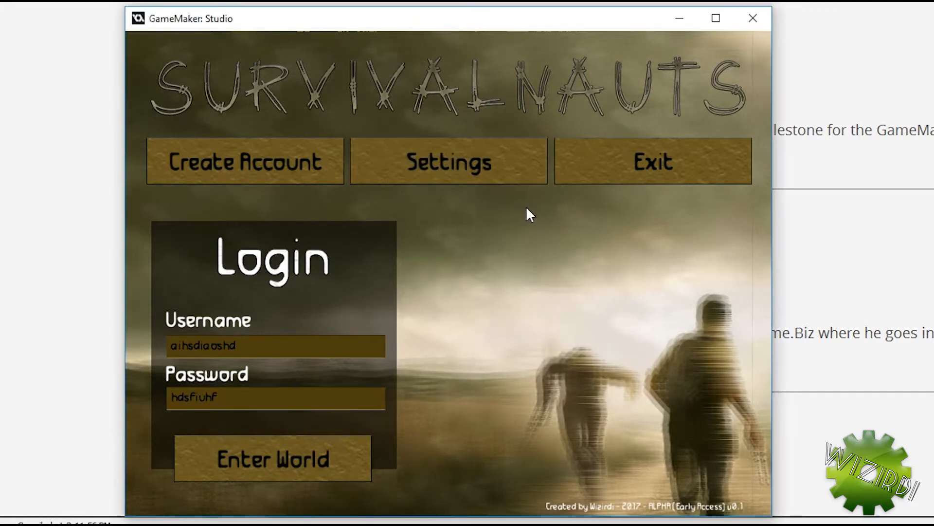
{"action": "left_click", "coordinate": [245, 162]}
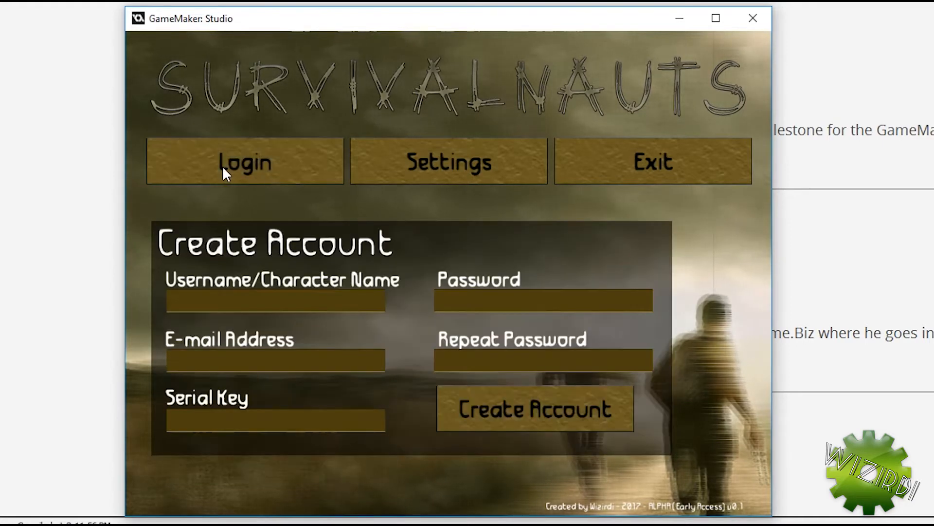
{"action": "left_click", "coordinate": [244, 161]}
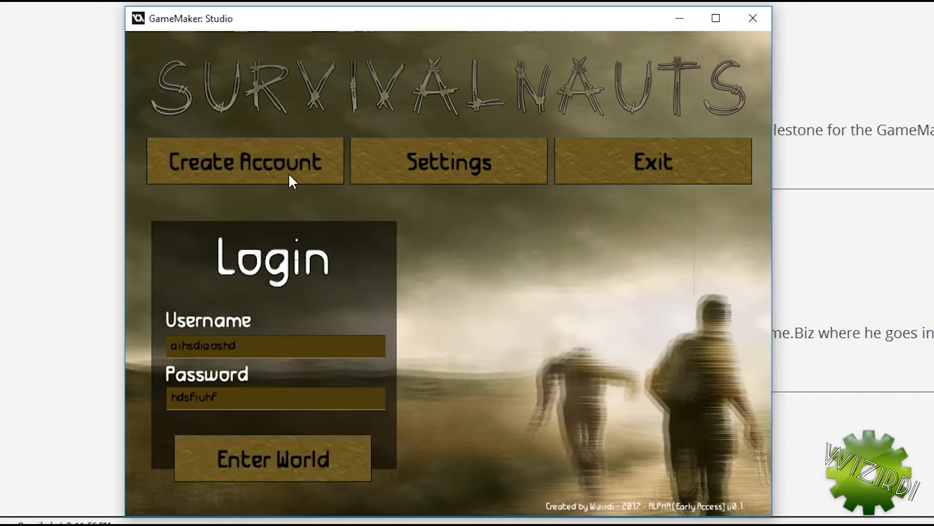
{"action": "left_click", "coordinate": [244, 161]}
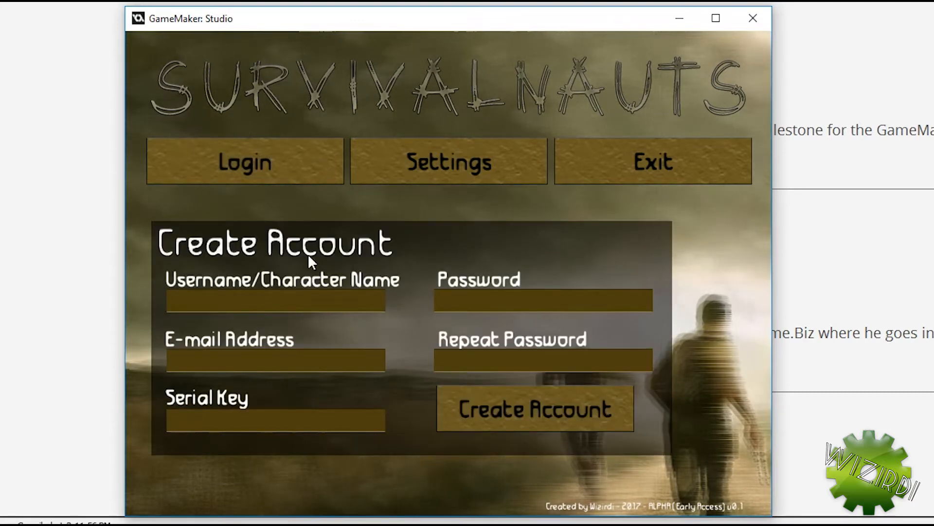
{"action": "left_click", "coordinate": [276, 299]}
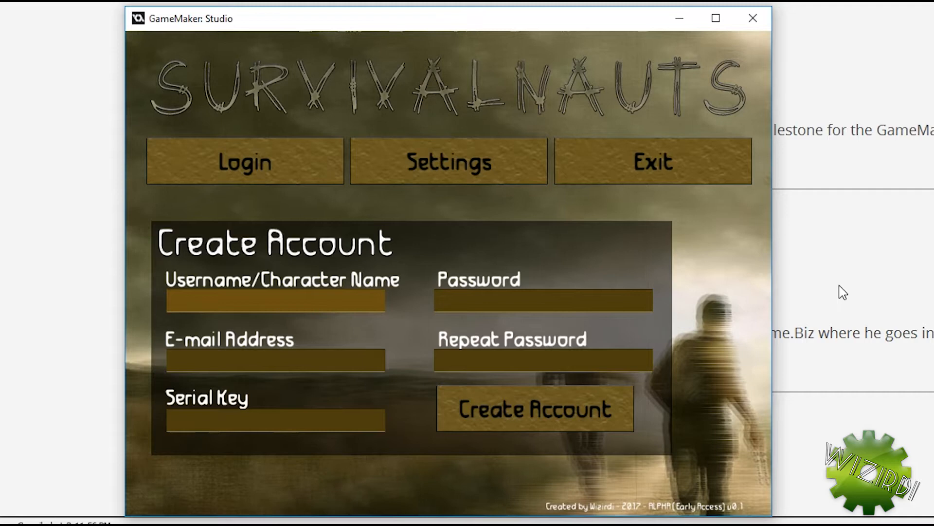
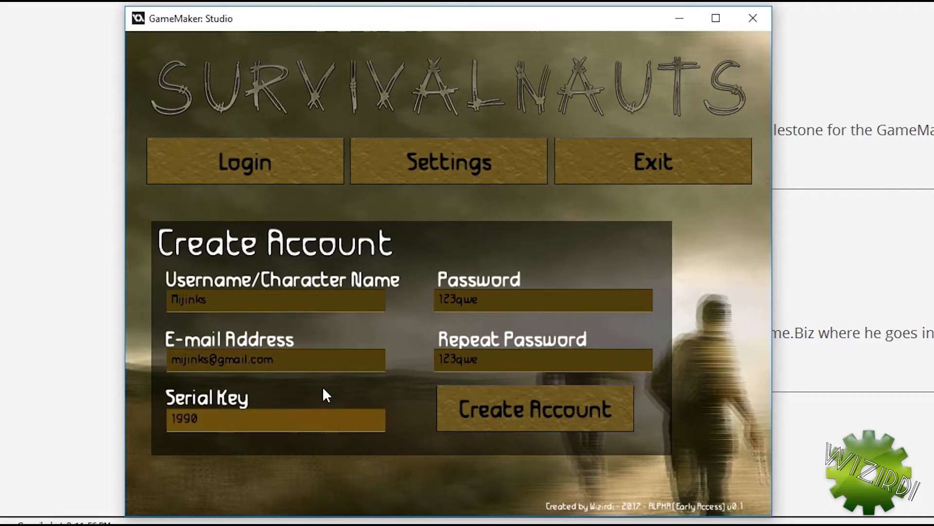
{"action": "left_click", "coordinate": [533, 409]}
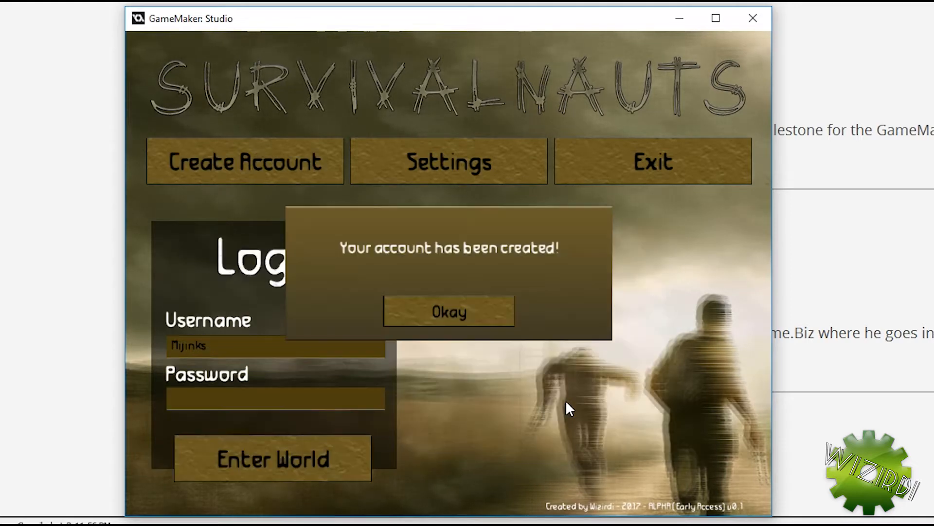
{"action": "left_click", "coordinate": [448, 311]}
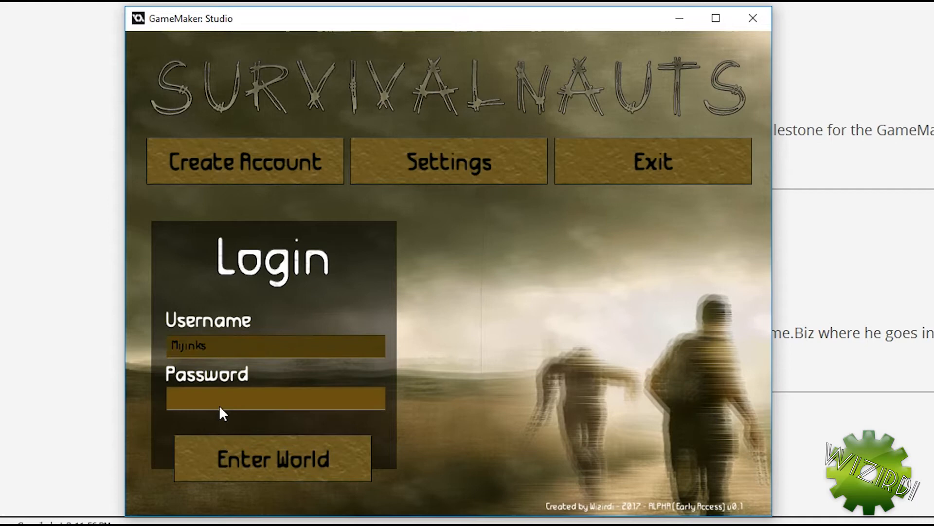
Enter the world to the server list, start a server, and abort after the networking error.
{"action": "left_click", "coordinate": [271, 459]}
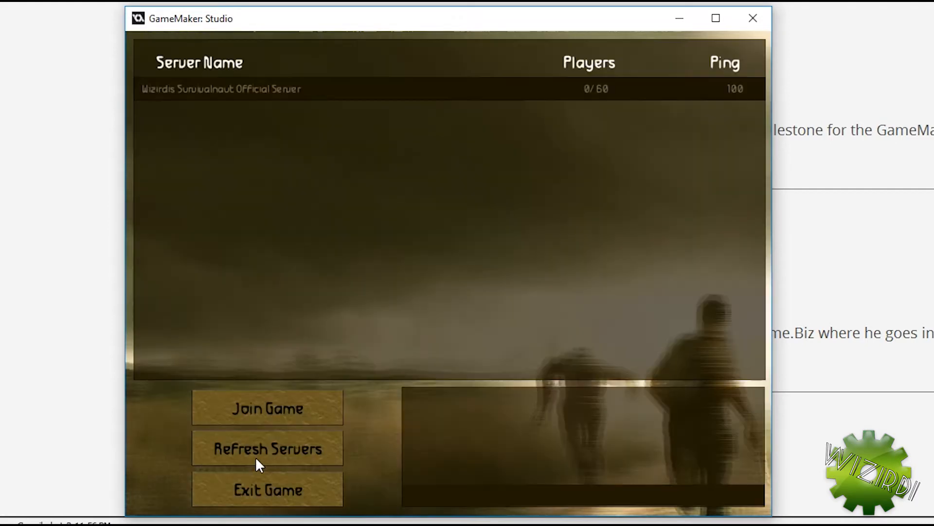
{"action": "mouse_move", "coordinate": [331, 116]}
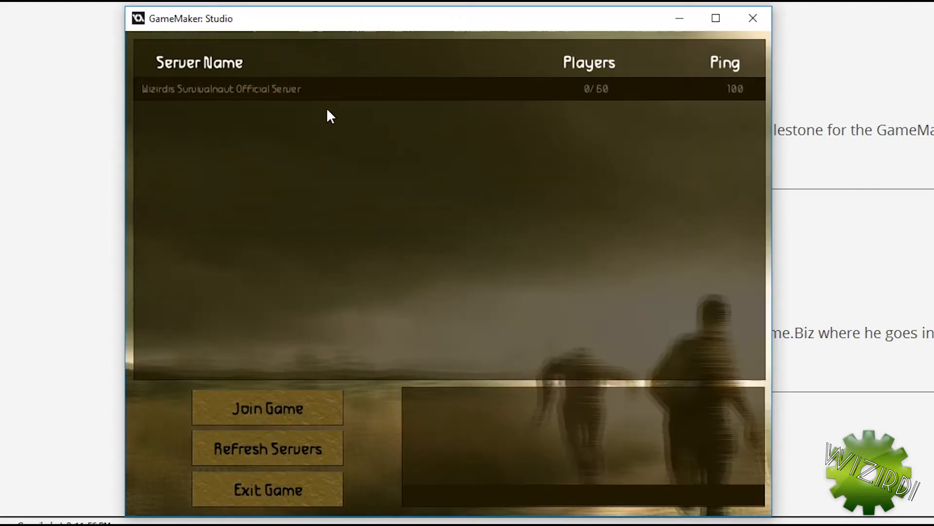
{"action": "mouse_move", "coordinate": [593, 423]}
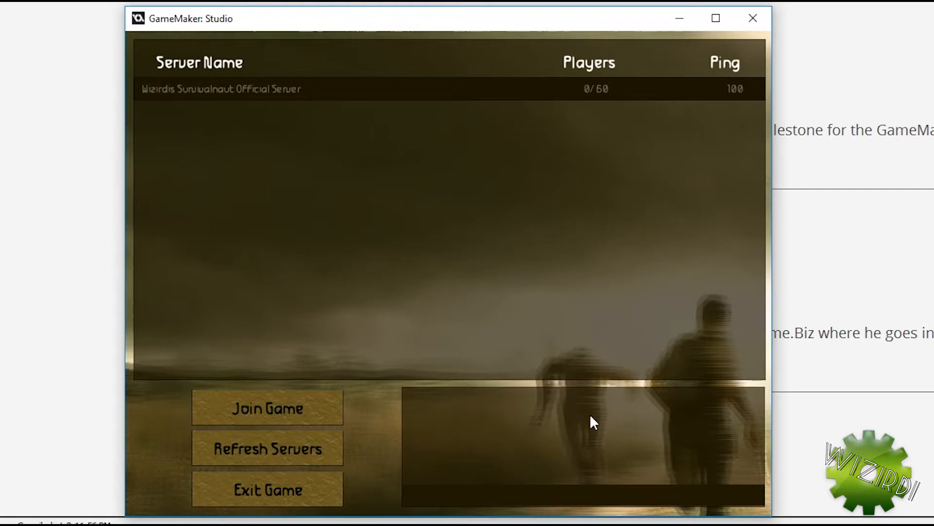
{"action": "mouse_move", "coordinate": [602, 494]}
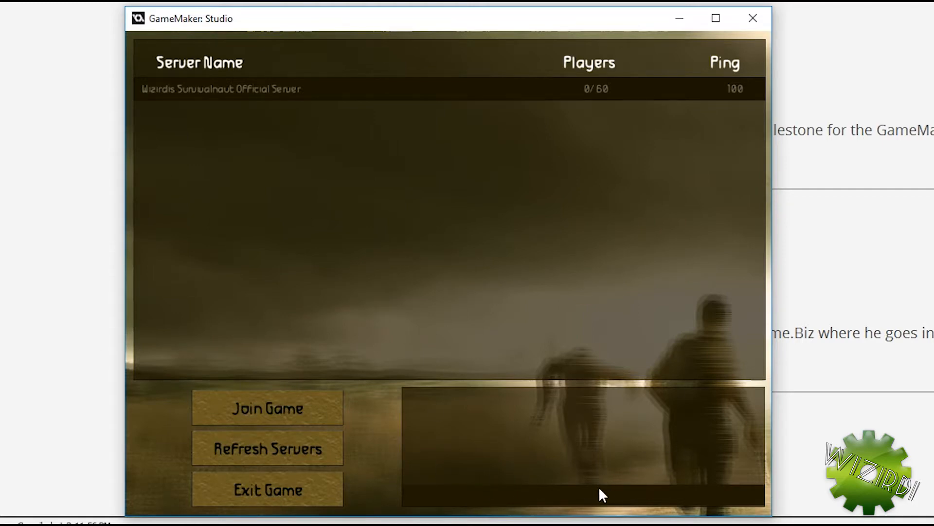
{"action": "mouse_move", "coordinate": [427, 469]}
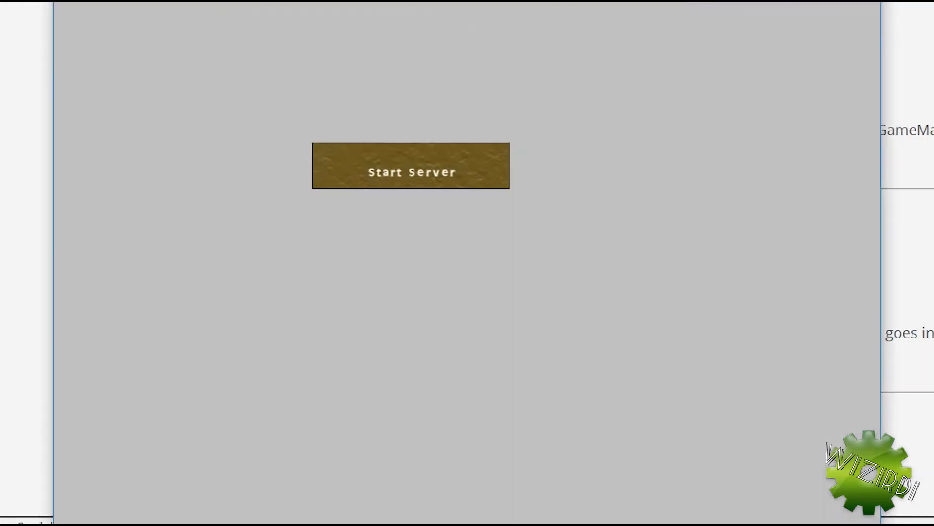
{"action": "left_click", "coordinate": [409, 165]}
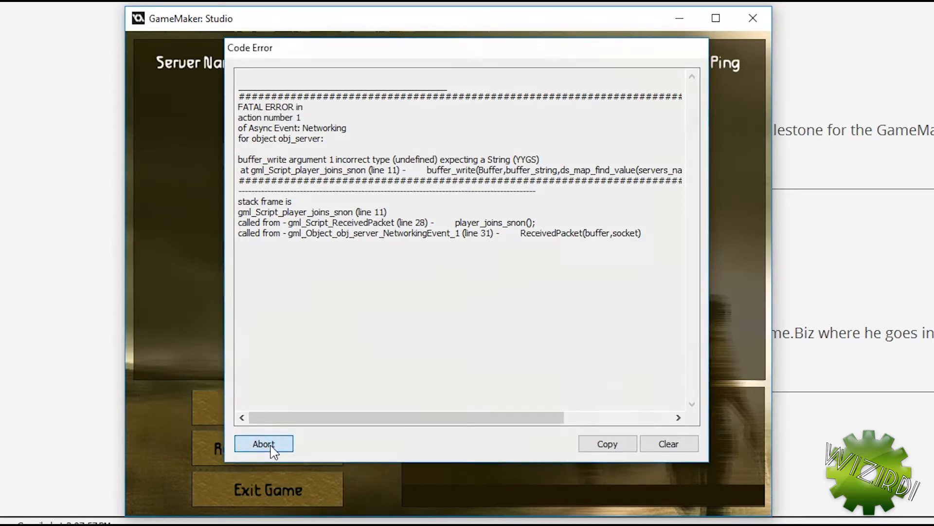
{"action": "left_click", "coordinate": [263, 444]}
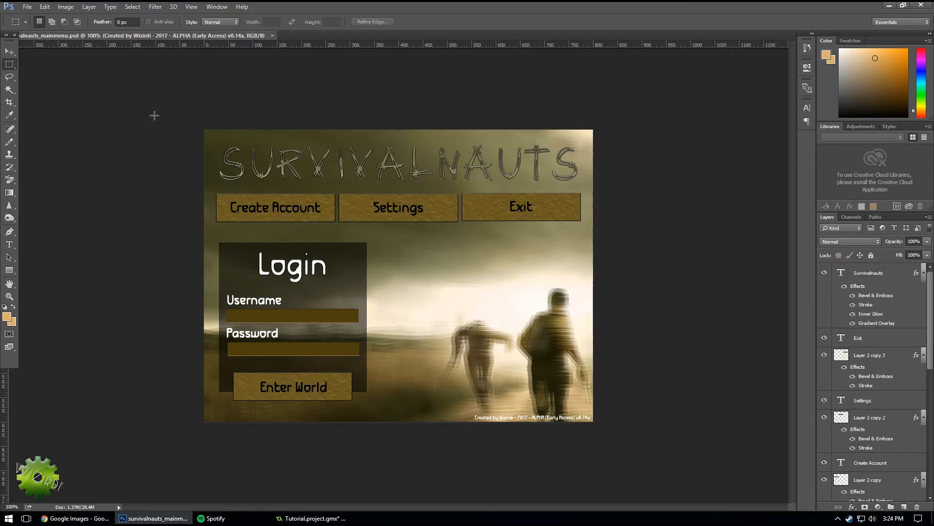
{"action": "mouse_move", "coordinate": [221, 148]}
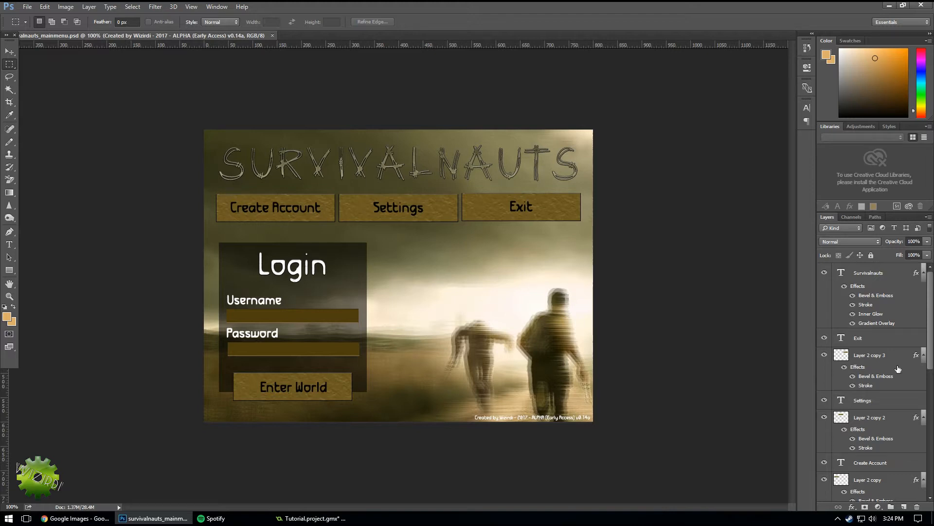
Select the layer behind the Exit button in survivalnauts_mainmenu.psd.
{"action": "left_click", "coordinate": [870, 355]}
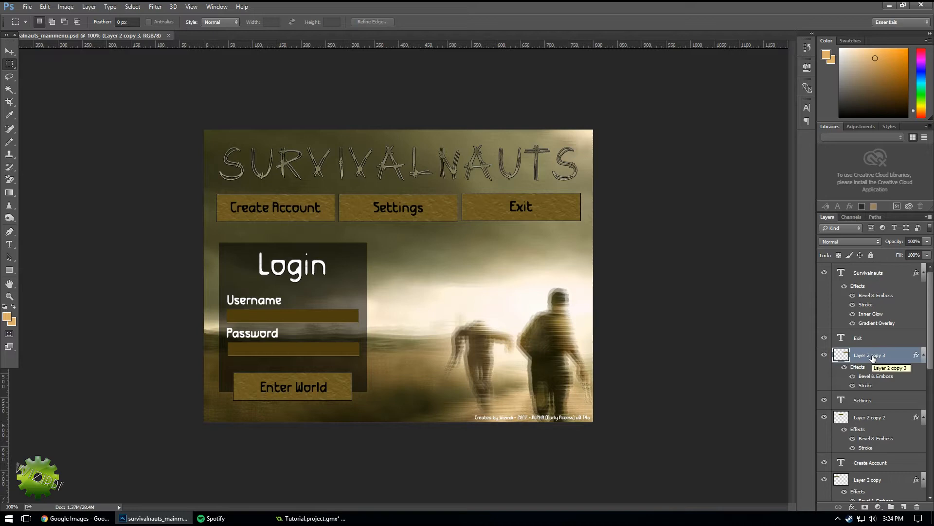
{"action": "mouse_move", "coordinate": [318, 370]}
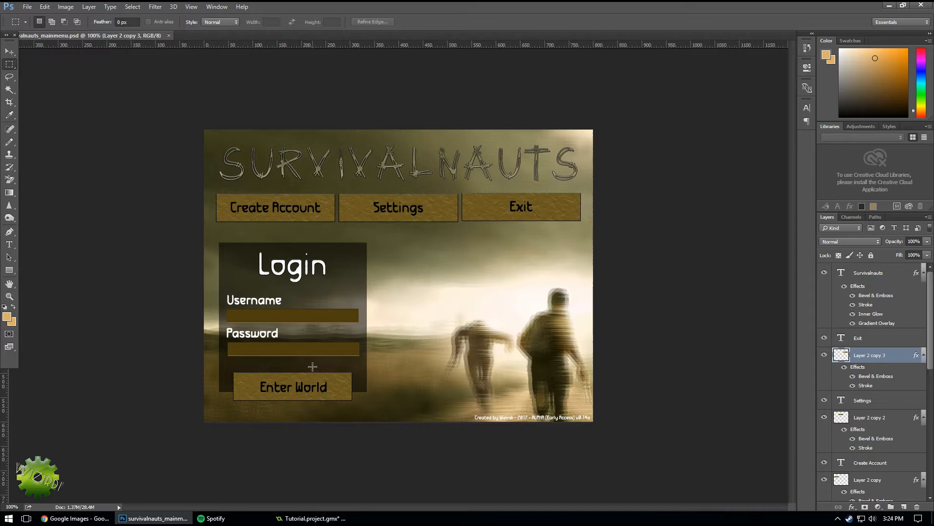
{"action": "mouse_move", "coordinate": [441, 252]}
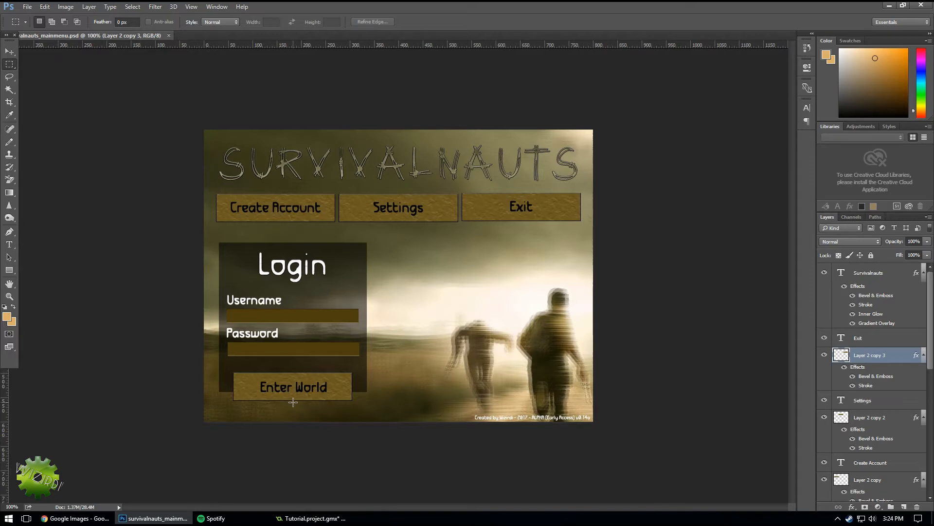
{"action": "mouse_move", "coordinate": [98, 227]}
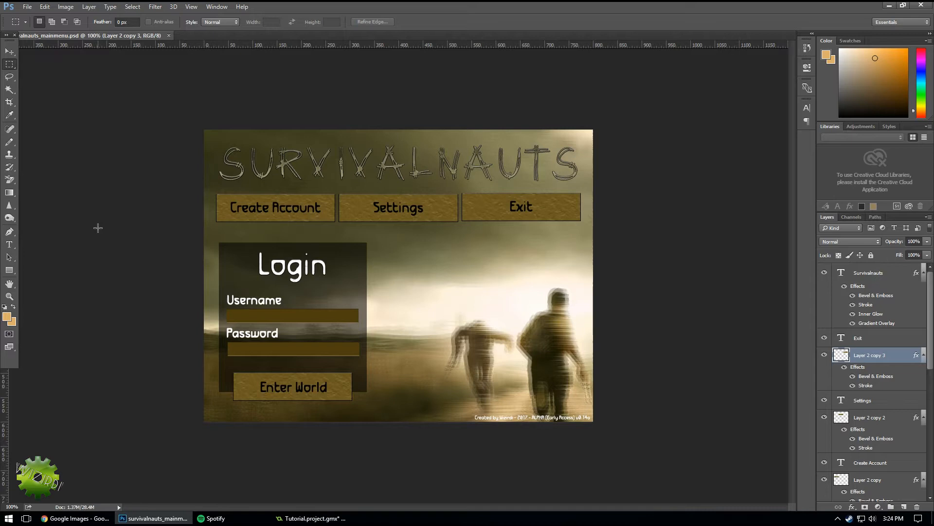
{"action": "mouse_move", "coordinate": [141, 103]}
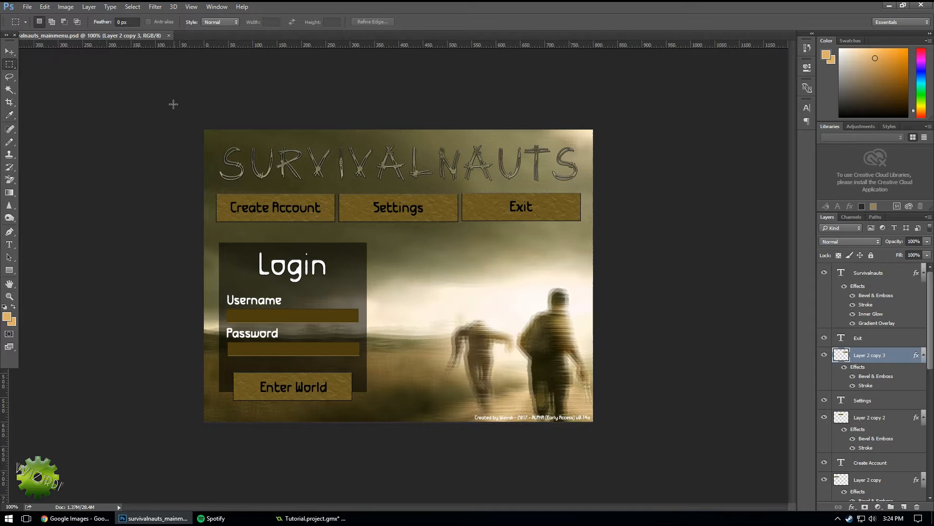
Create a new 800 × 600 pixel document through File > New.
{"action": "left_click", "coordinate": [26, 6]}
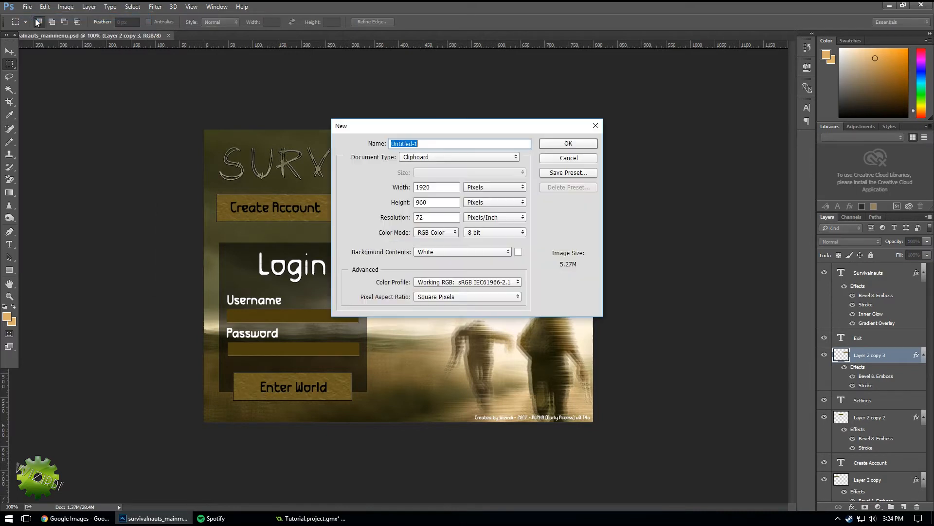
{"action": "left_click", "coordinate": [435, 187]}
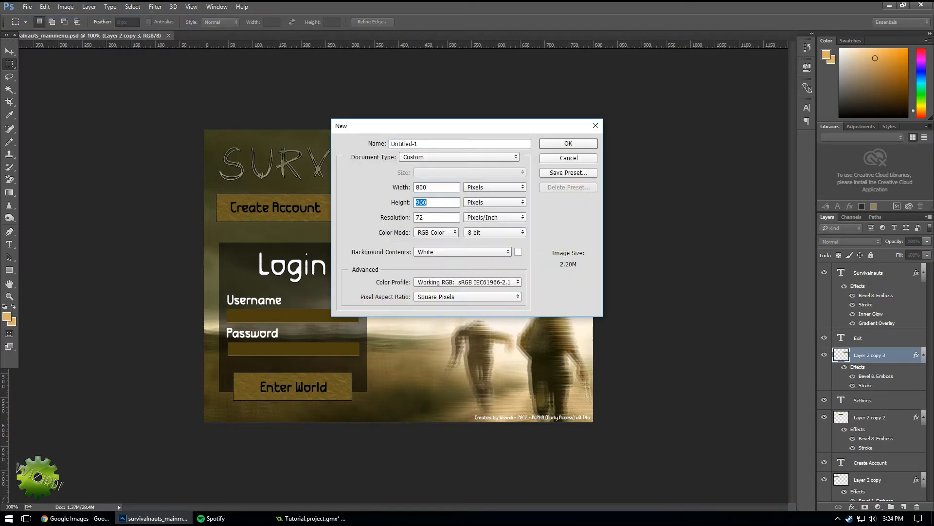
{"action": "type", "text": "600"}
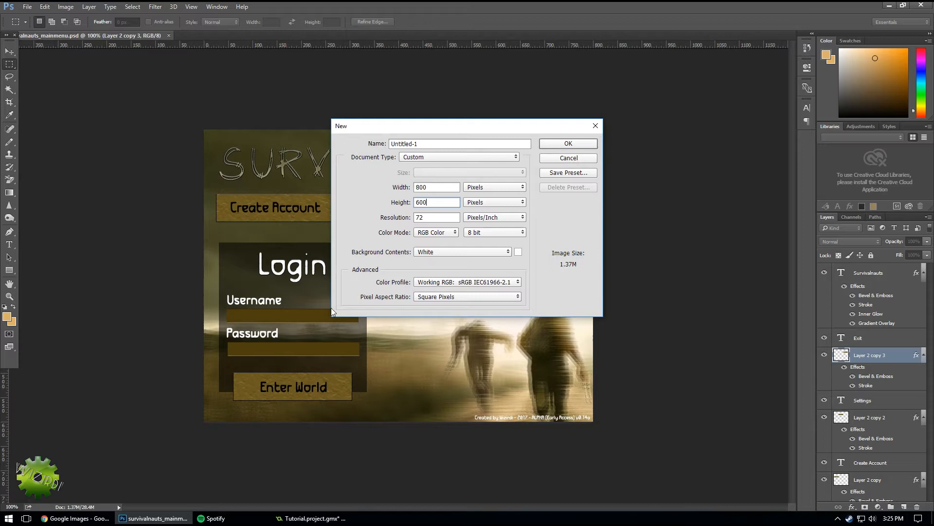
{"action": "left_click", "coordinate": [566, 143]}
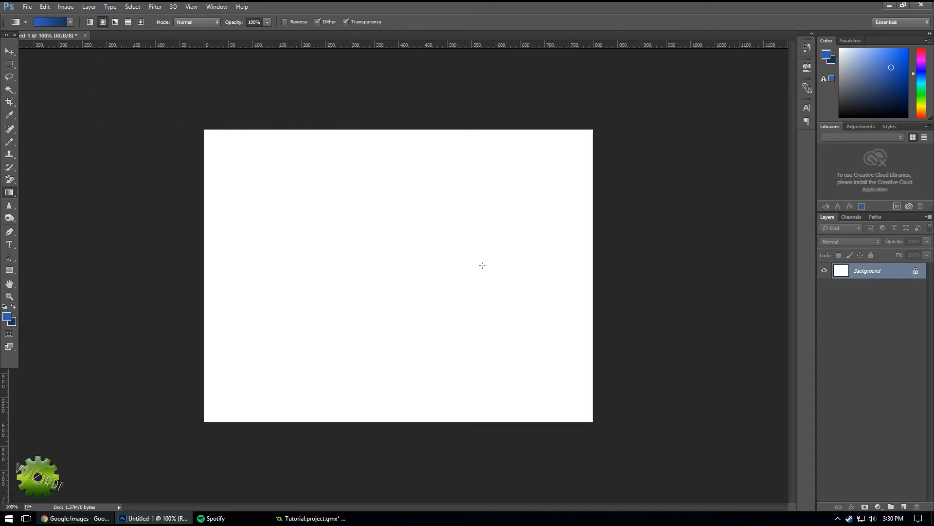
Drag a blue radial gradient outward from the canvas centre.
{"action": "left_click_drag", "start_coordinate": [482, 265], "coordinate": [388, 258]}
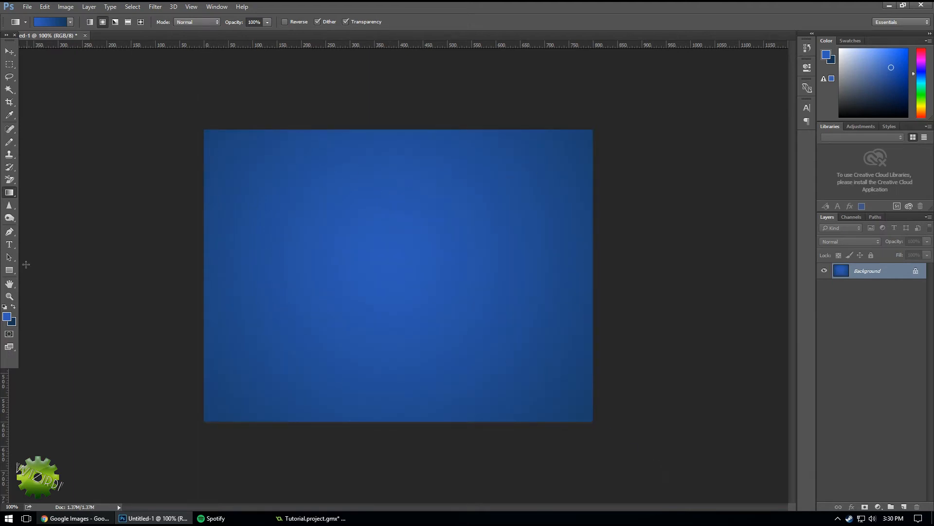
{"action": "mouse_move", "coordinate": [356, 157]}
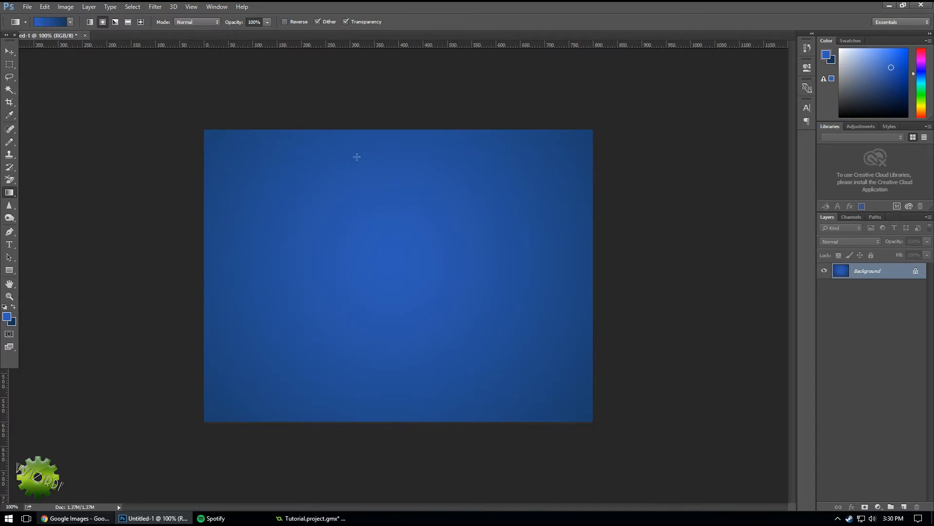
{"action": "mouse_move", "coordinate": [432, 347]}
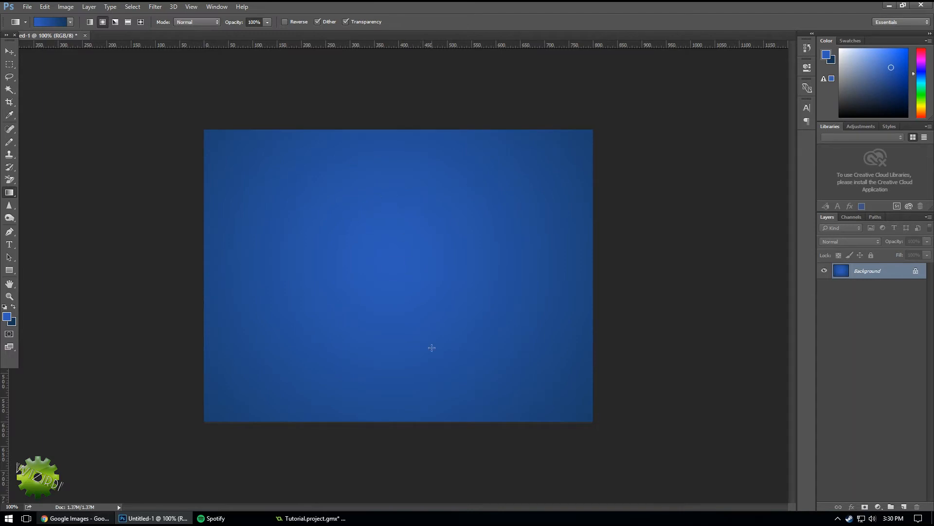
{"action": "left_click", "coordinate": [154, 6]}
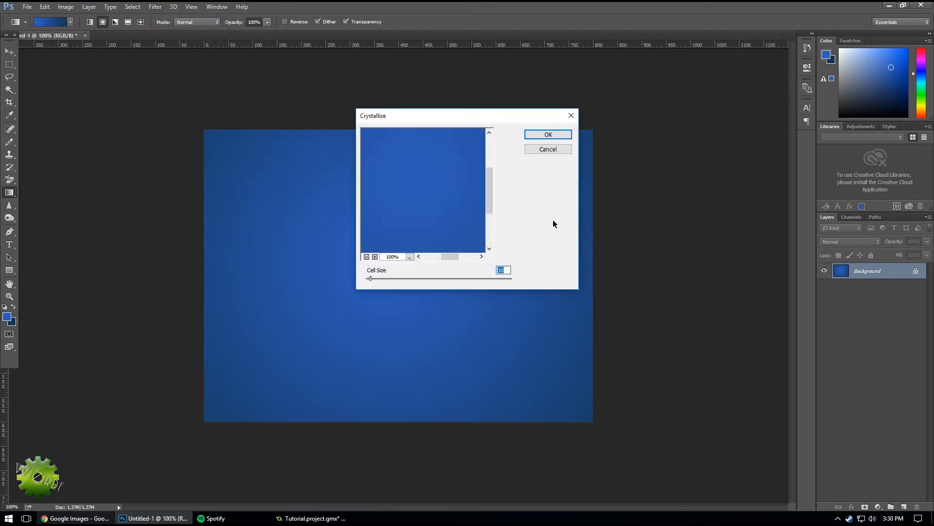
{"action": "left_click", "coordinate": [547, 149]}
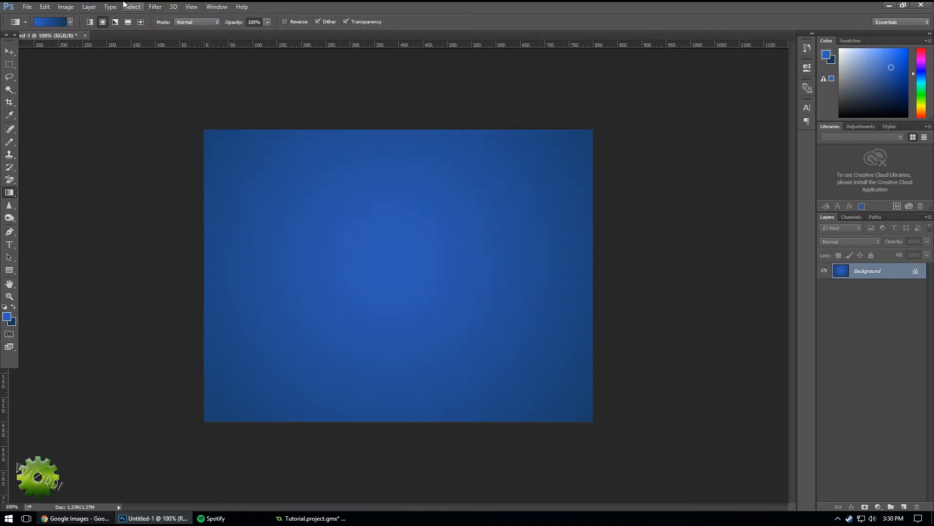
{"action": "left_click", "coordinate": [154, 7]}
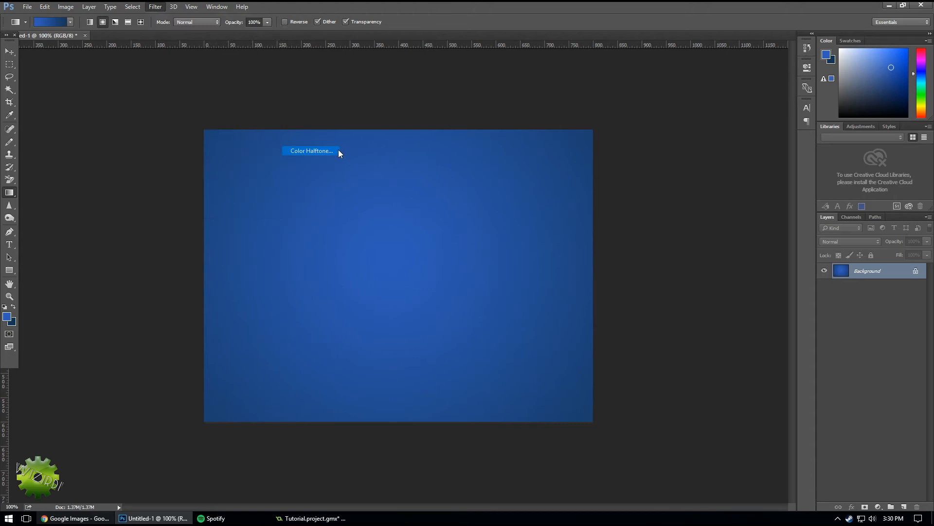
{"action": "left_click", "coordinate": [310, 151]}
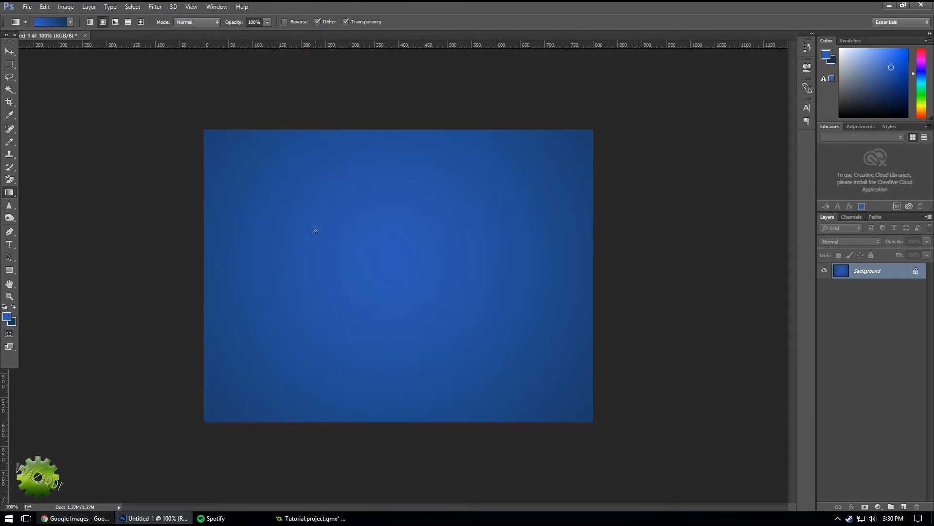
{"action": "mouse_move", "coordinate": [307, 411]}
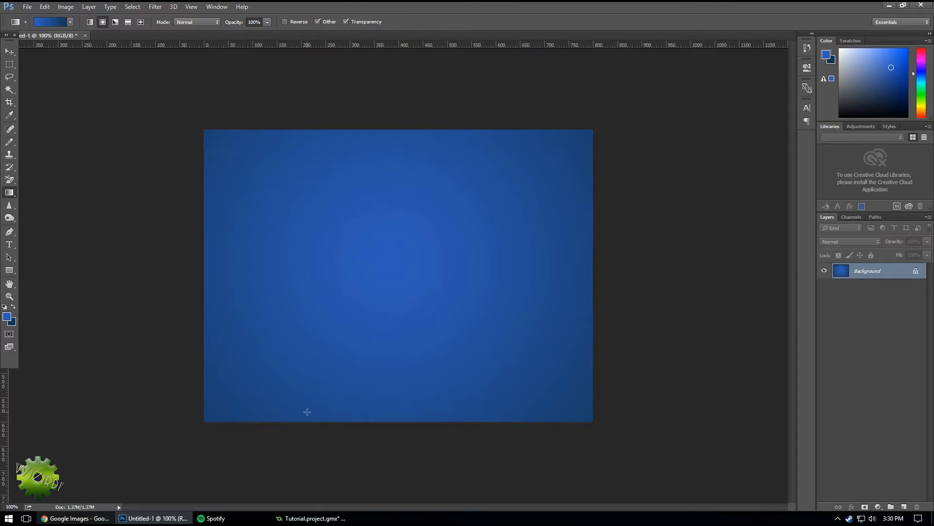
{"action": "mouse_move", "coordinate": [281, 345]}
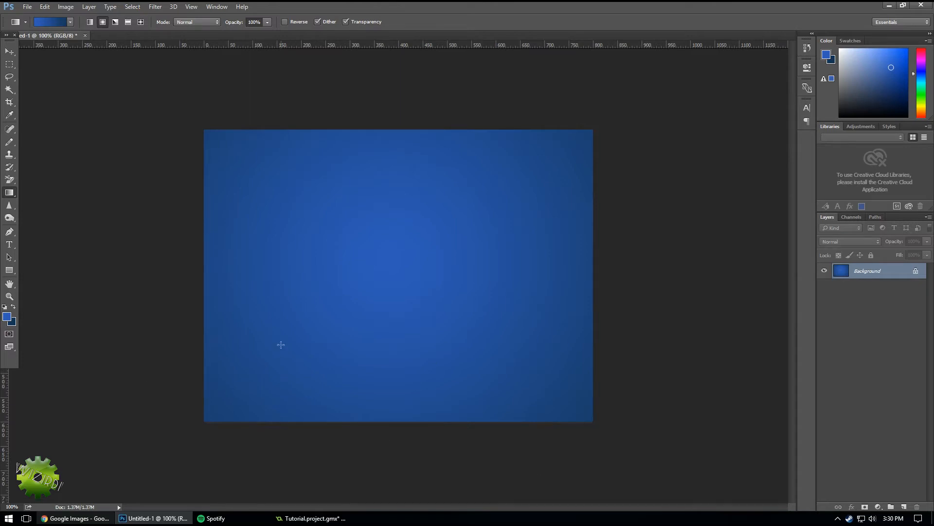
Search Google Images for 'fantasy public domain' and browse the results.
{"action": "left_click", "coordinate": [75, 517]}
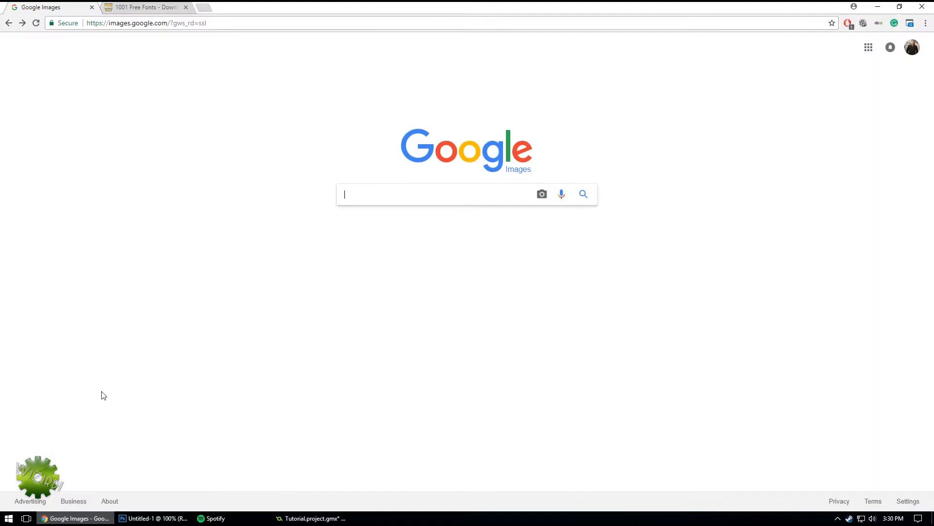
{"action": "mouse_move", "coordinate": [331, 239]}
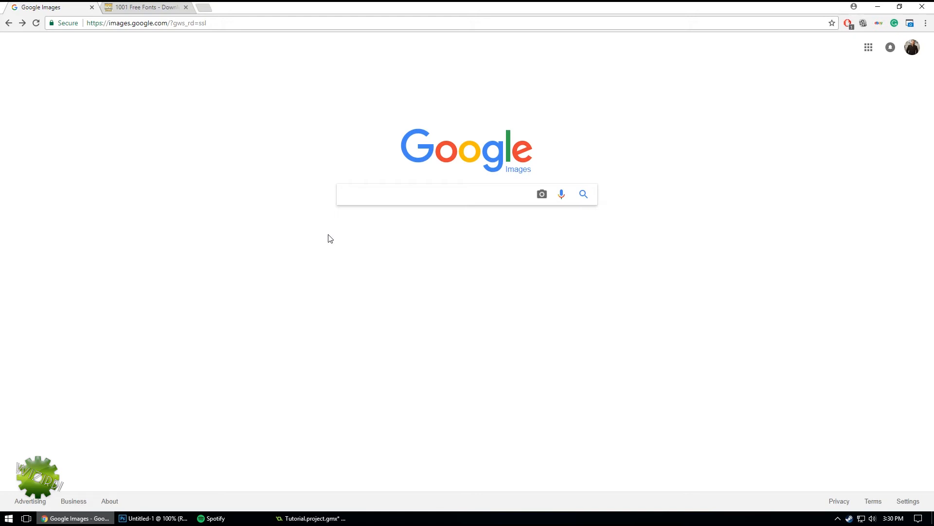
{"action": "left_click", "coordinate": [435, 194]}
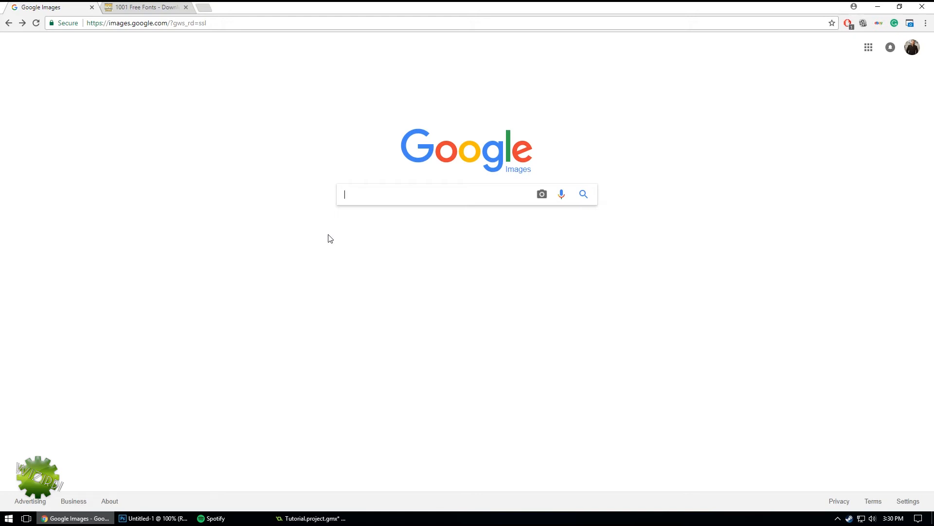
{"action": "type", "text": "fantasy"}
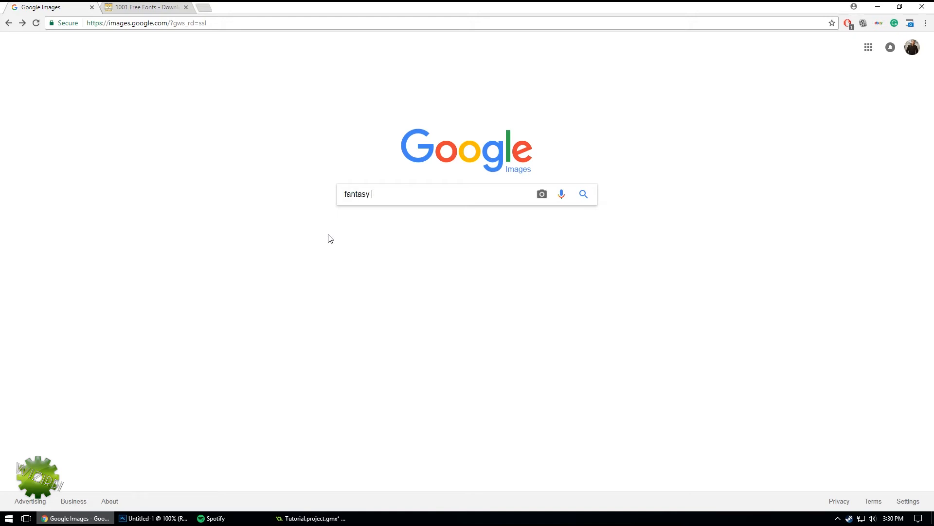
{"action": "type", "text": "public domain"}
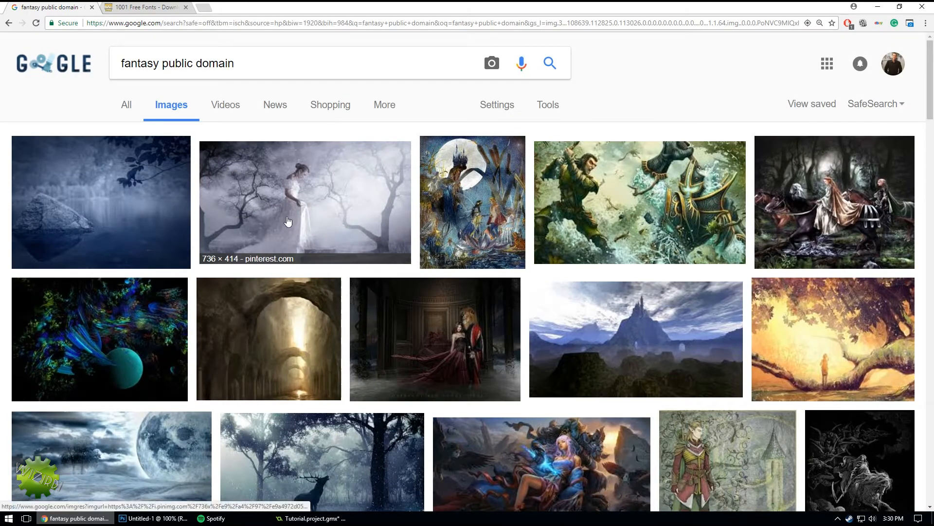
{"action": "scroll", "scroll_direction": "down", "scroll_amount": 3}
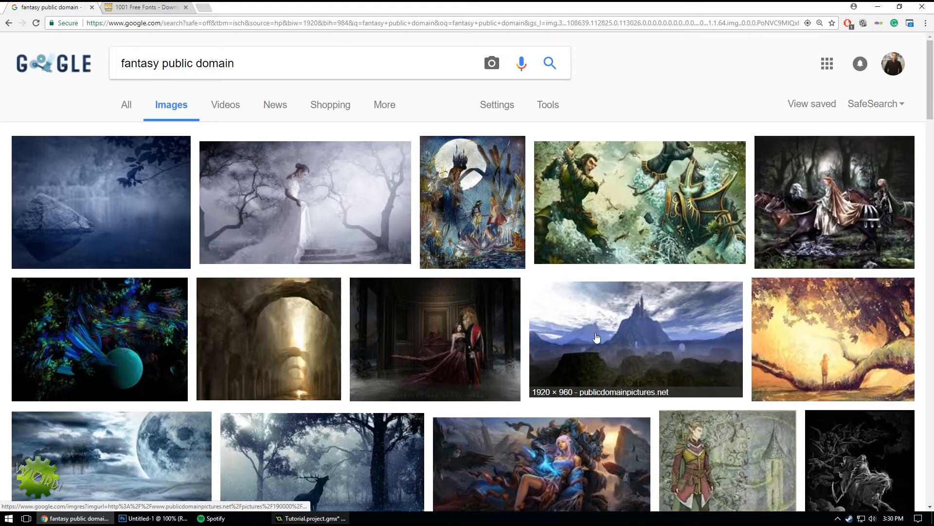
Open the full-size fantasy castle landscape image and copy it.
{"action": "left_click", "coordinate": [635, 338]}
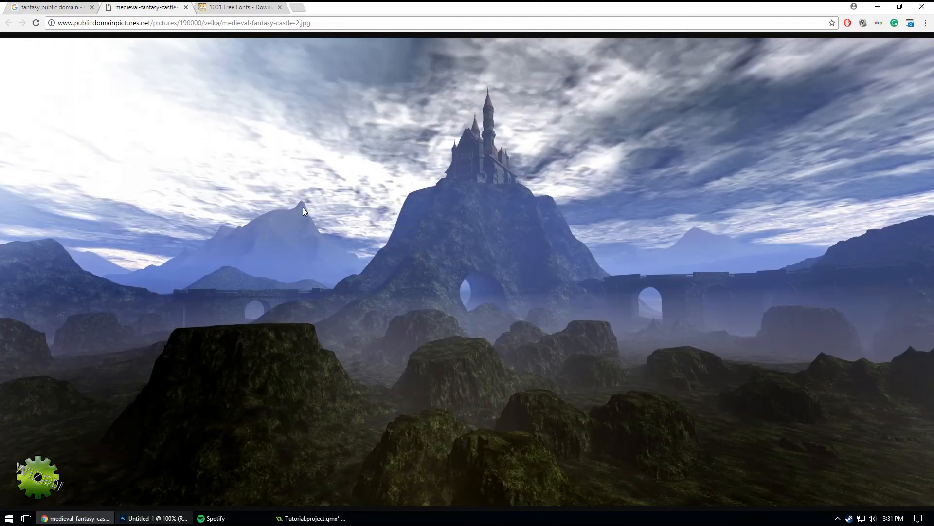
{"action": "right_click", "coordinate": [303, 212]}
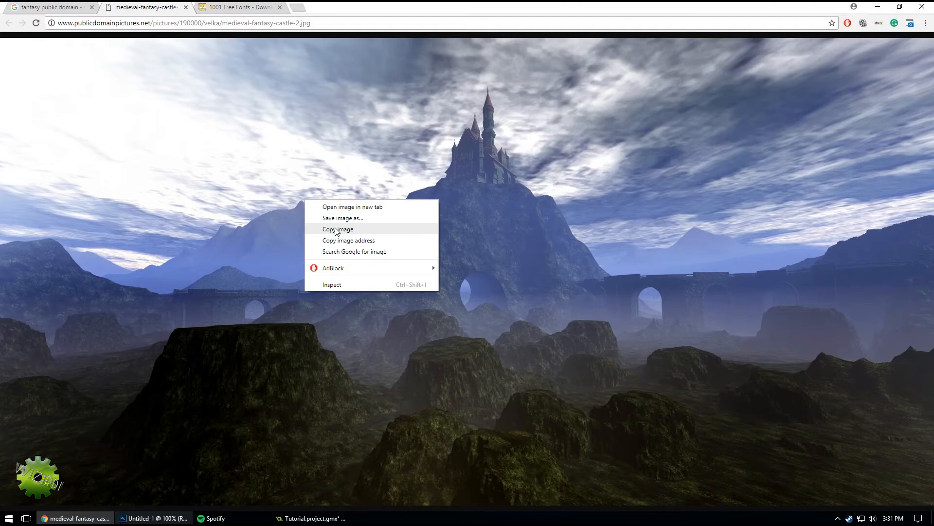
{"action": "left_click", "coordinate": [337, 229]}
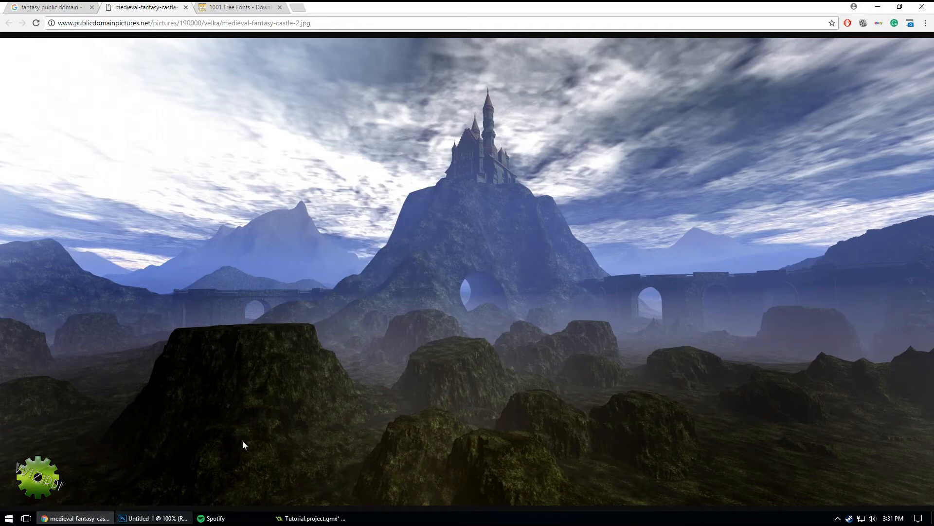
Paste the castle picture as a new layer and scale it to fill the 800×600 canvas.
{"action": "left_click", "coordinate": [154, 518]}
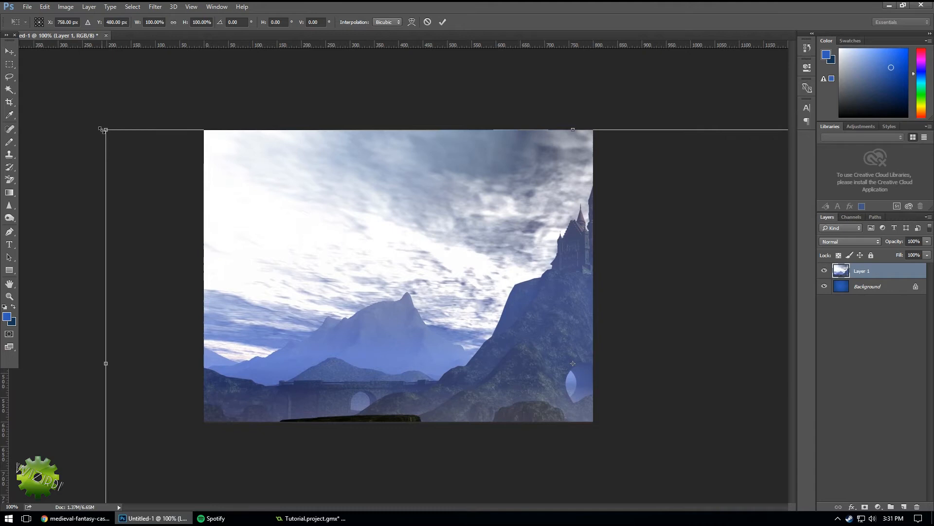
{"action": "left_click_drag", "start_coordinate": [105, 128], "coordinate": [172, 163]}
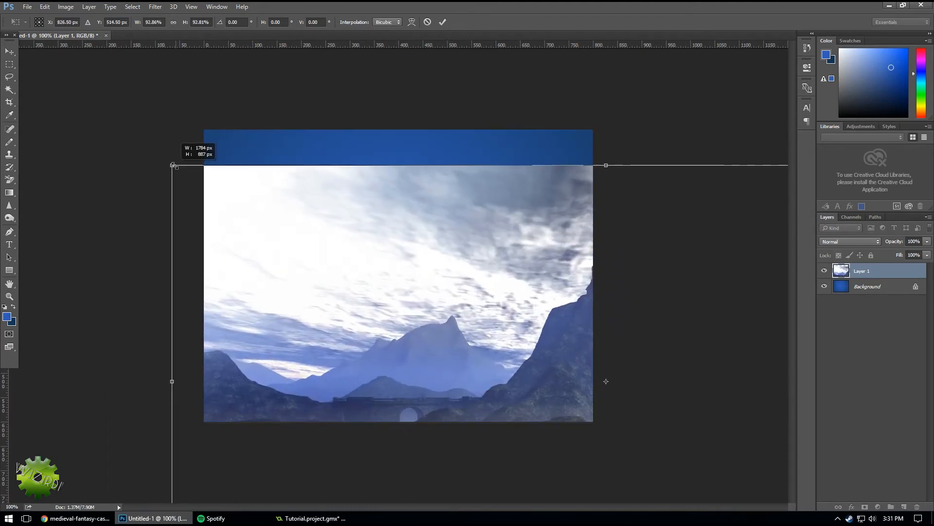
{"action": "left_click_drag", "start_coordinate": [172, 165], "coordinate": [40, 130]}
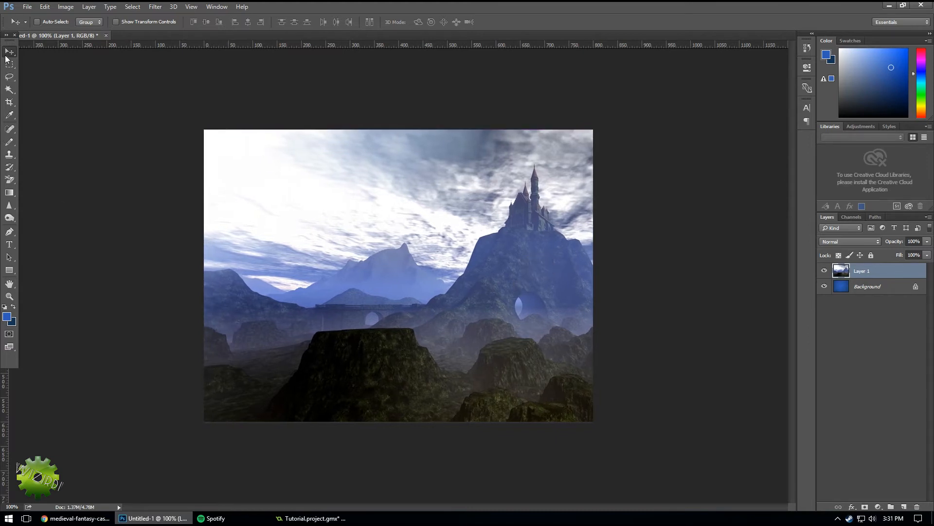
Draw two trial Rectangular Marquee selections on the canvas.
{"action": "left_click", "coordinate": [10, 63]}
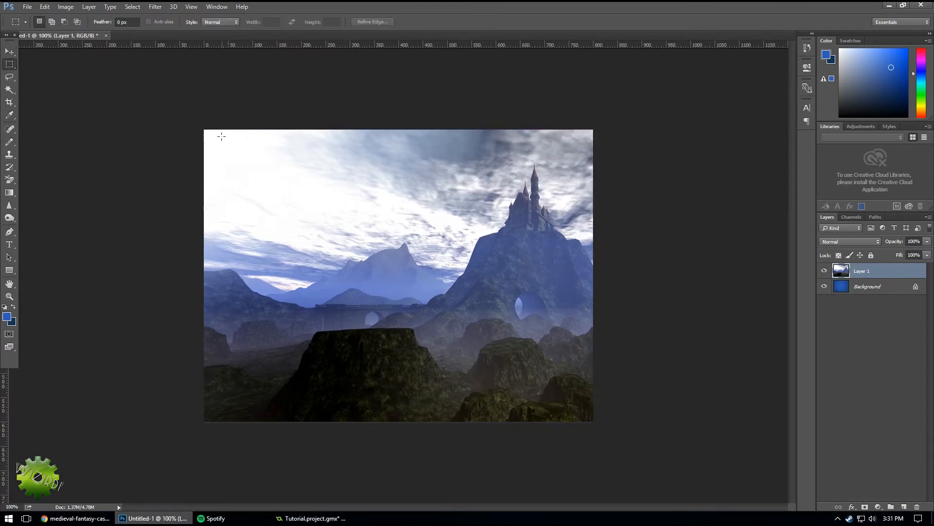
{"action": "left_click_drag", "start_coordinate": [220, 135], "coordinate": [441, 185]}
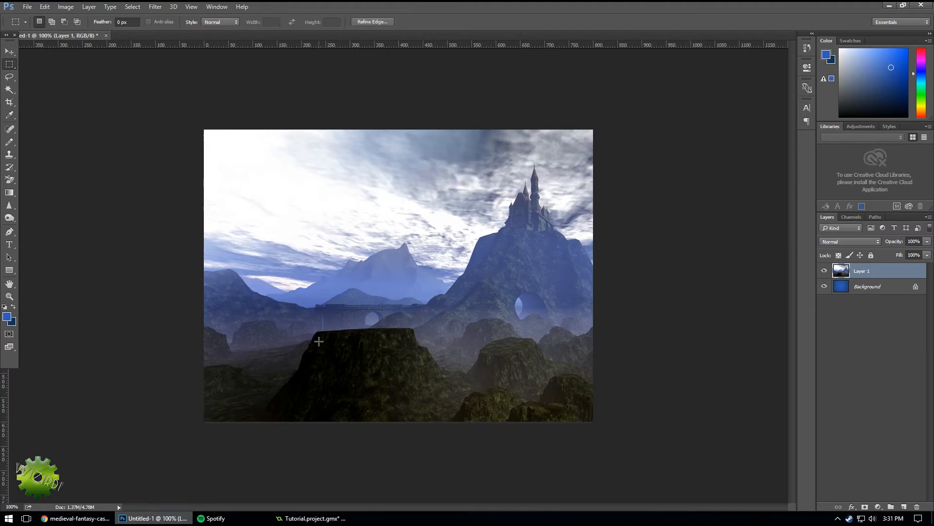
{"action": "left_click_drag", "start_coordinate": [384, 233], "coordinate": [575, 380]}
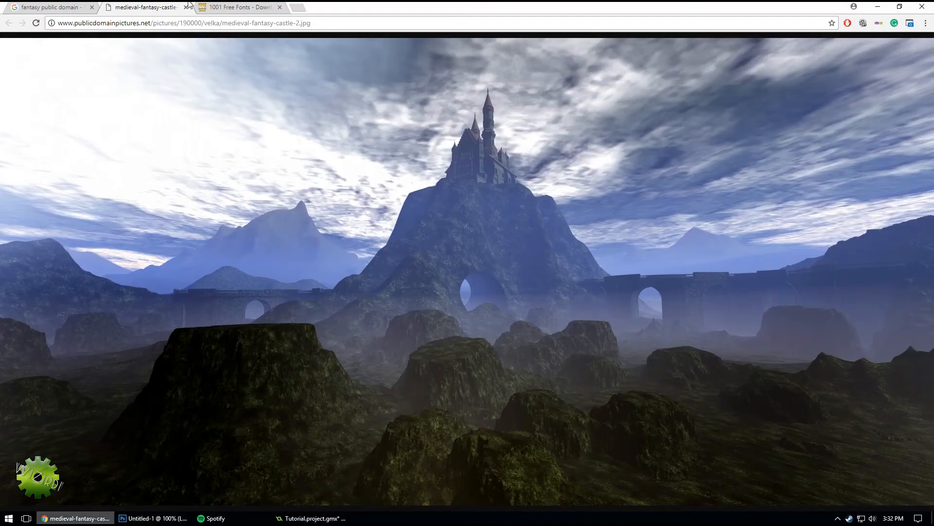
Search 1001 Free Fonts for 'fantasy' and scan the results.
{"action": "left_click", "coordinate": [239, 6]}
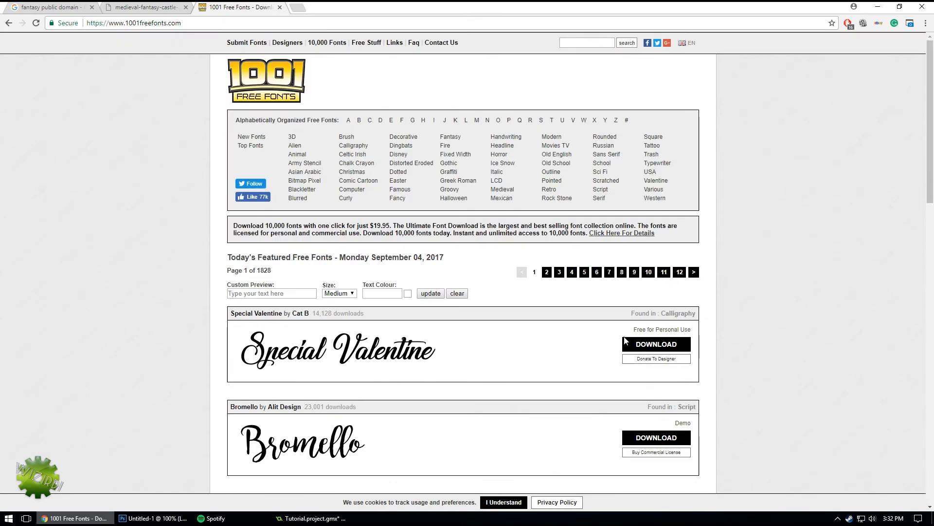
{"action": "left_click", "coordinate": [154, 518]}
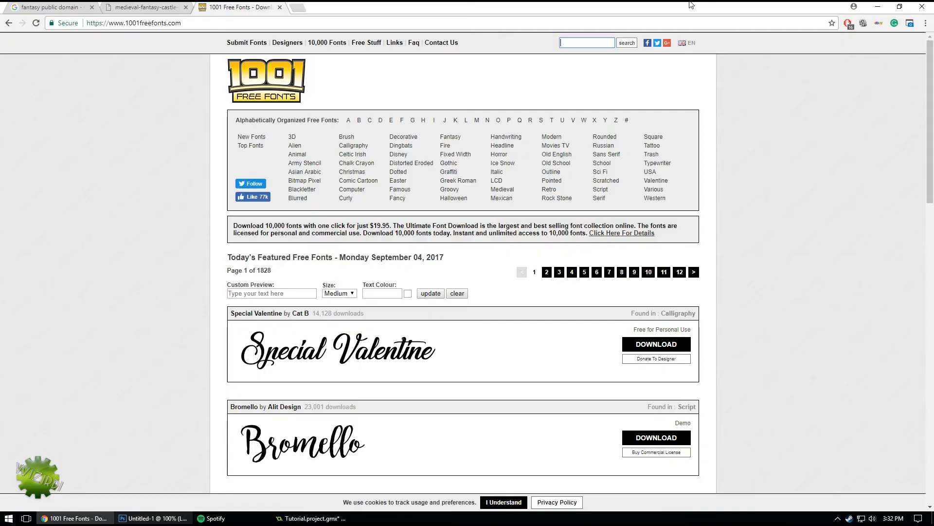
{"action": "type", "text": "fantasy"}
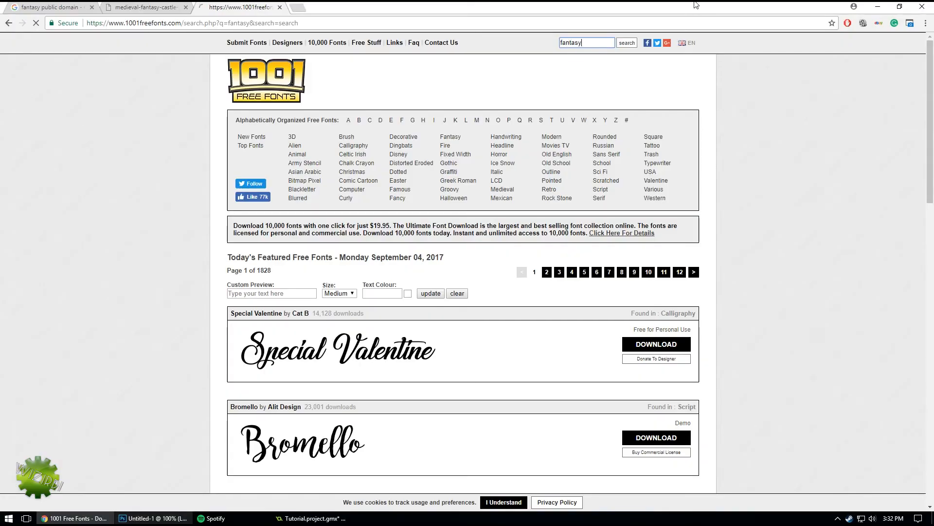
{"action": "left_click", "coordinate": [626, 43]}
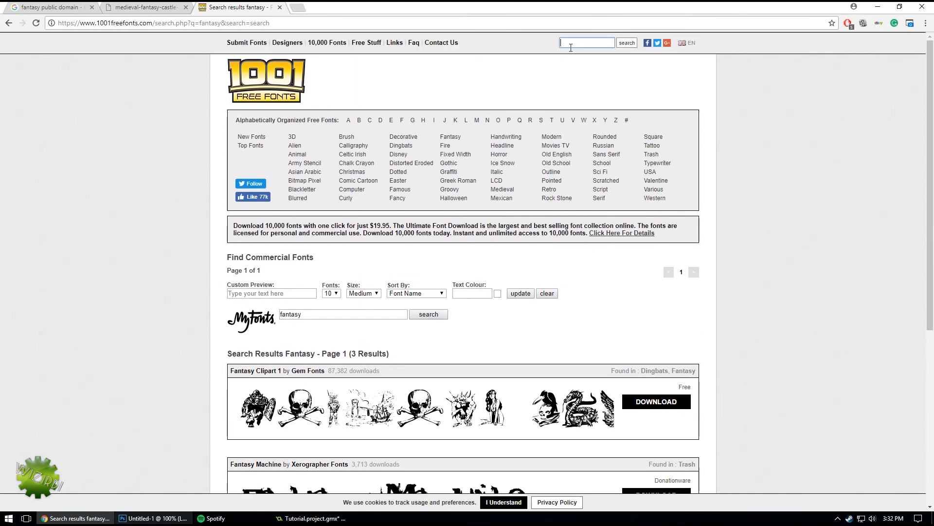
{"action": "scroll", "scroll_direction": "down", "scroll_amount": 3}
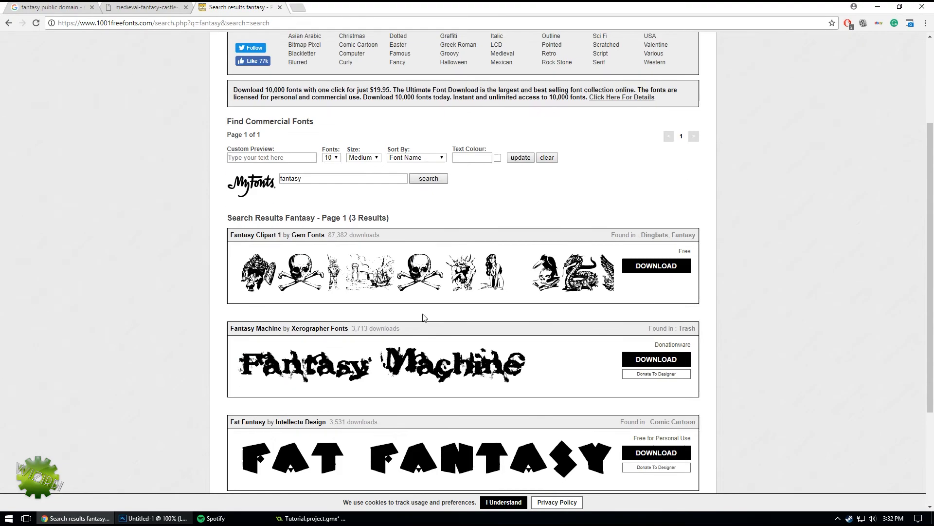
{"action": "scroll", "scroll_direction": "up", "scroll_amount": 3}
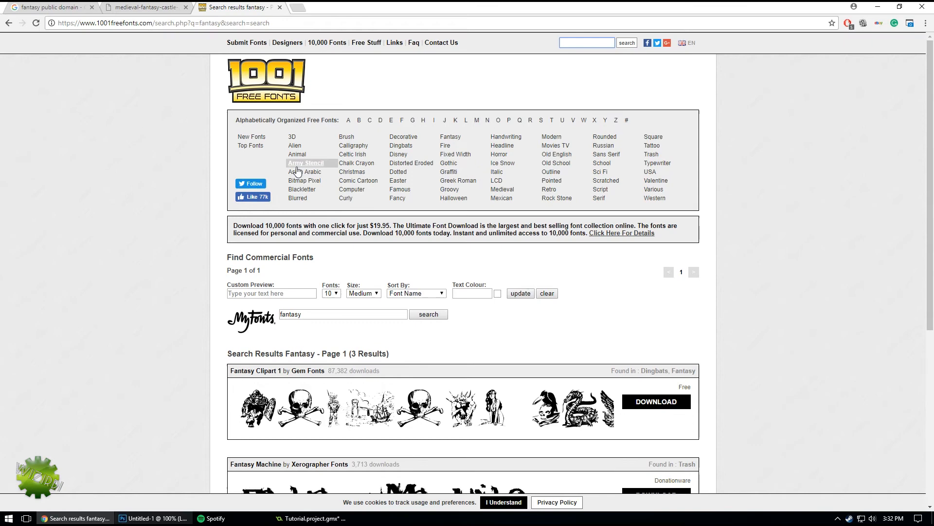
Download the Immortal font from the Fantasy category and open its zip archive.
{"action": "left_click", "coordinate": [450, 137]}
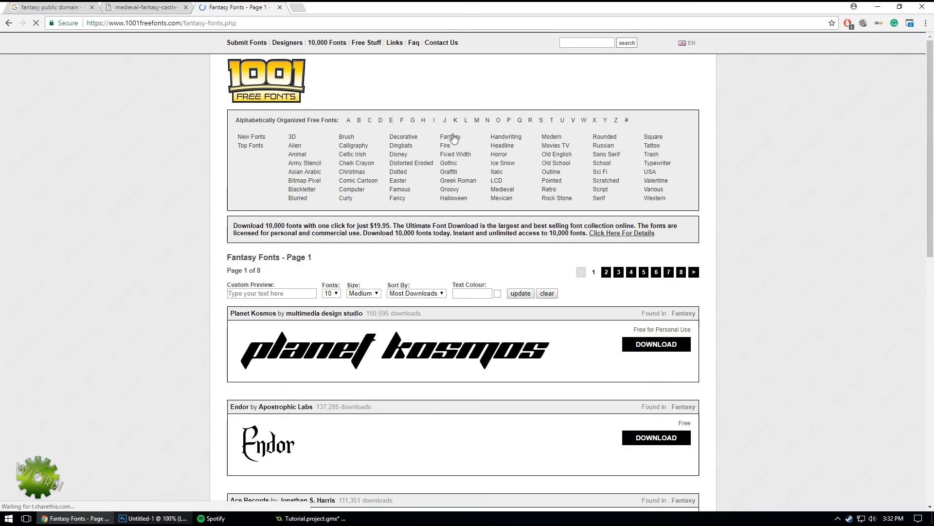
{"action": "scroll", "scroll_direction": "down", "scroll_amount": 3}
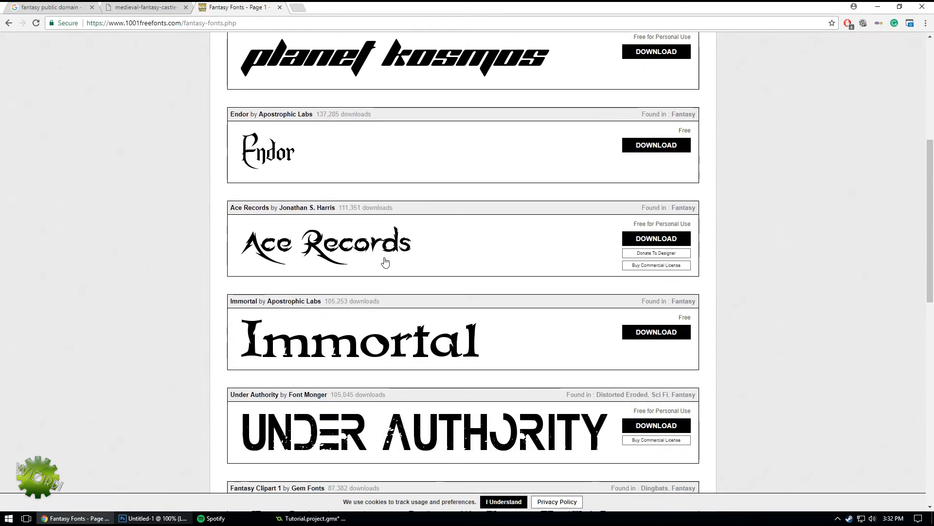
{"action": "mouse_move", "coordinate": [402, 342]}
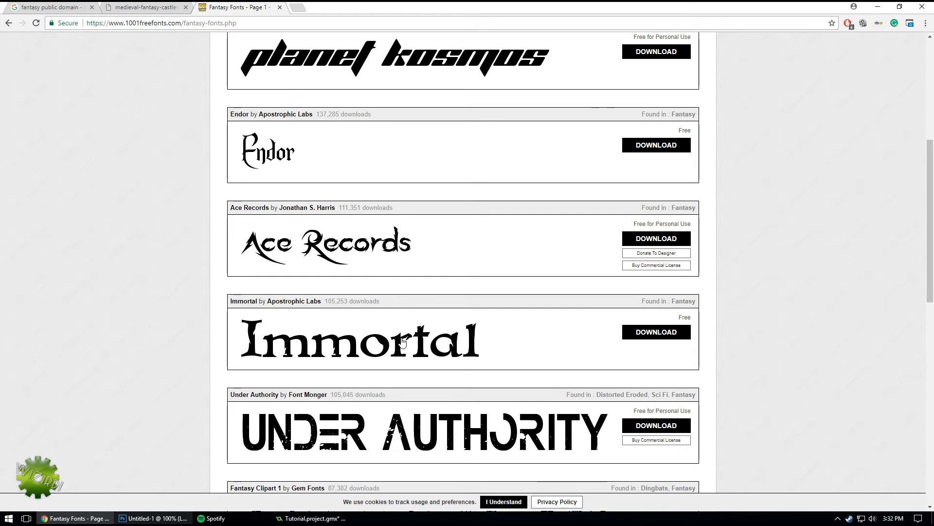
{"action": "left_click", "coordinate": [655, 332]}
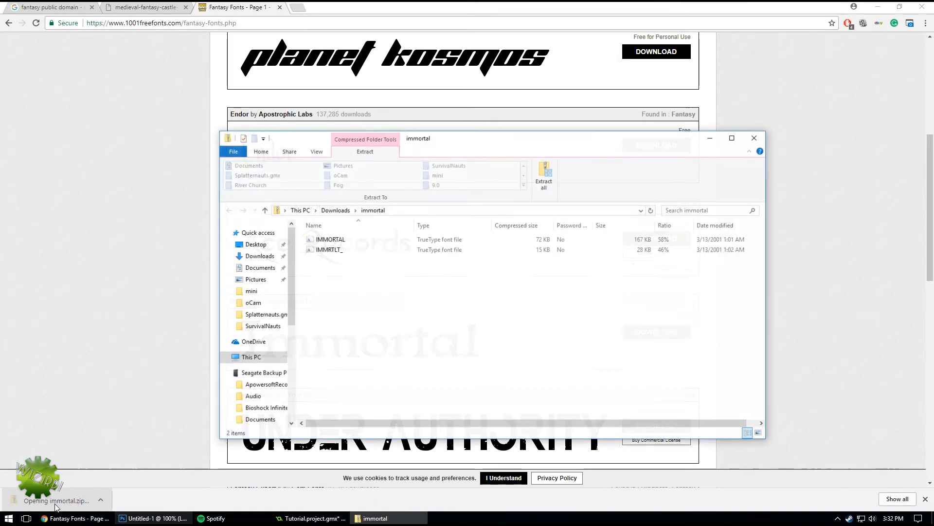
{"action": "left_click", "coordinate": [329, 239]}
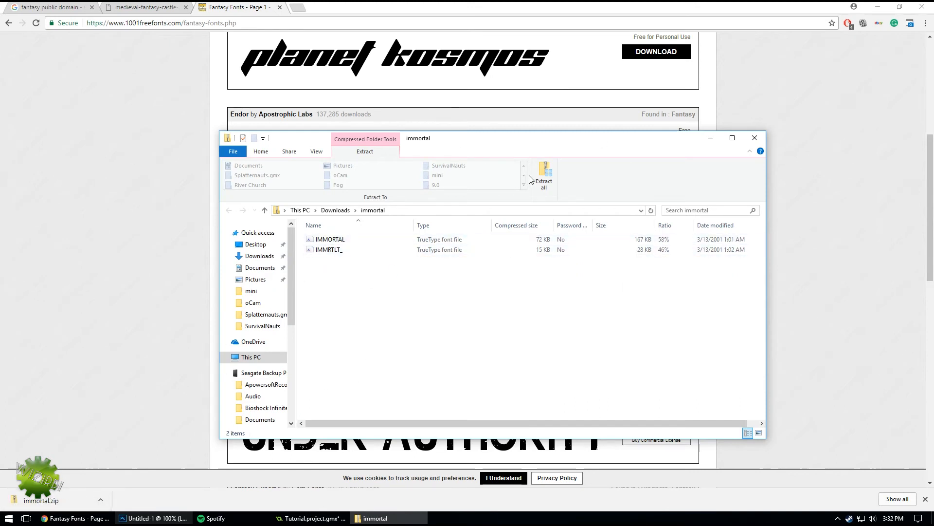
Open IMMORTAL.ttf from the zip to preview the Immortal font in Windows Font Viewer.
{"action": "left_click", "coordinate": [330, 239]}
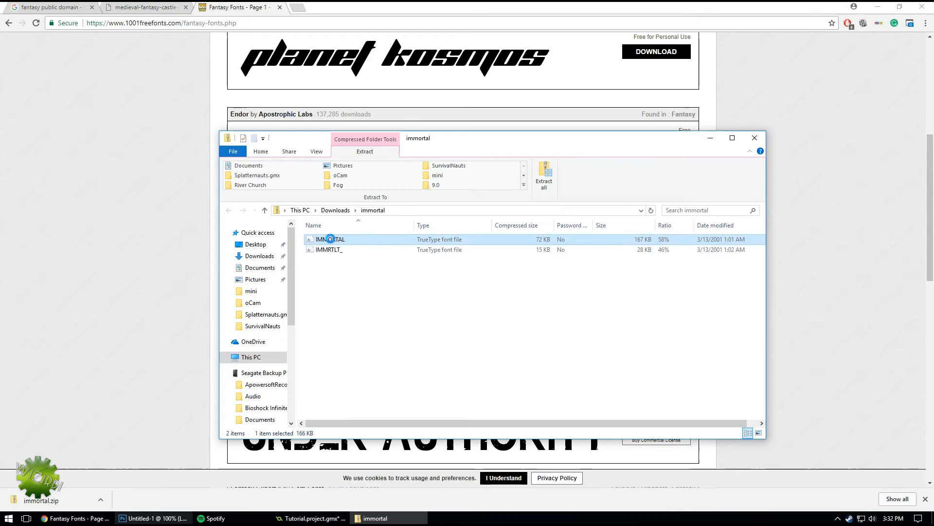
{"action": "left_click", "coordinate": [158, 114]}
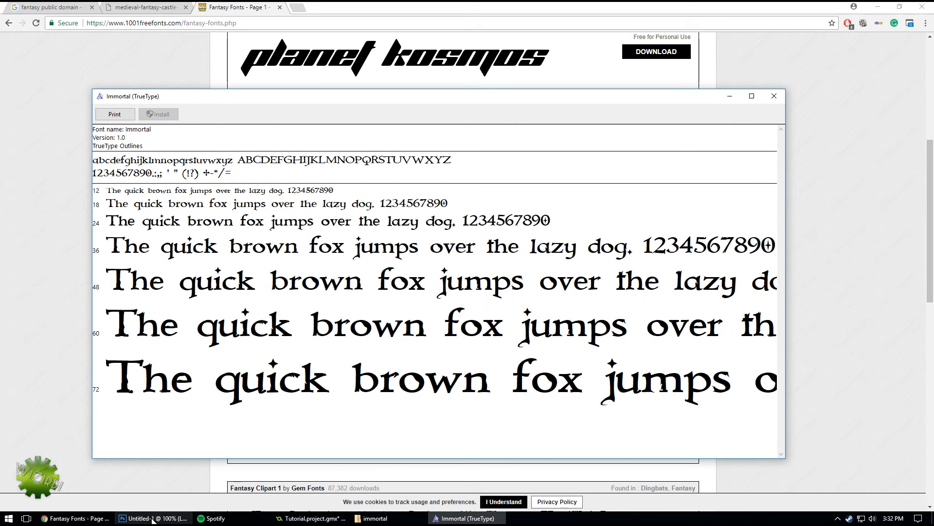
Back in Photoshop, type 'Guardian' as a new text layer near the top-left.
{"action": "left_click", "coordinate": [154, 517]}
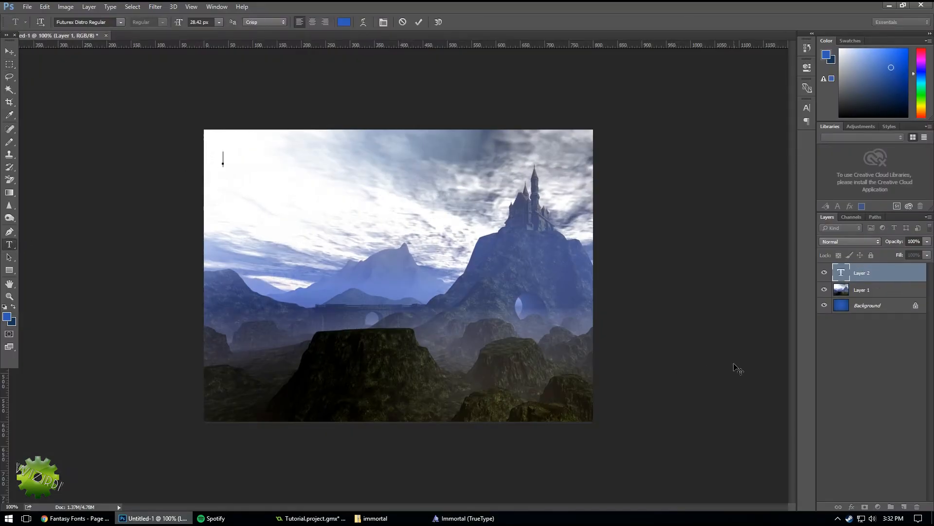
{"action": "type", "text": "Guardia"}
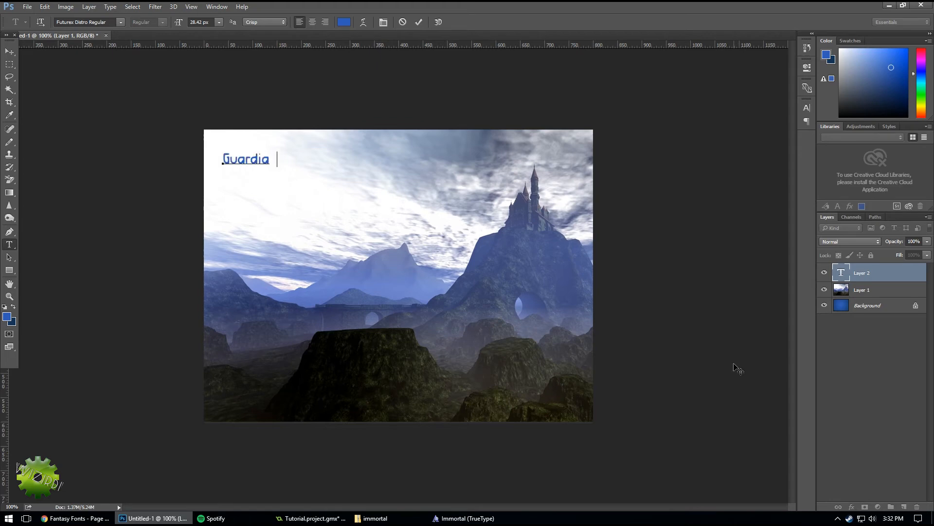
{"action": "type", "text": "n"}
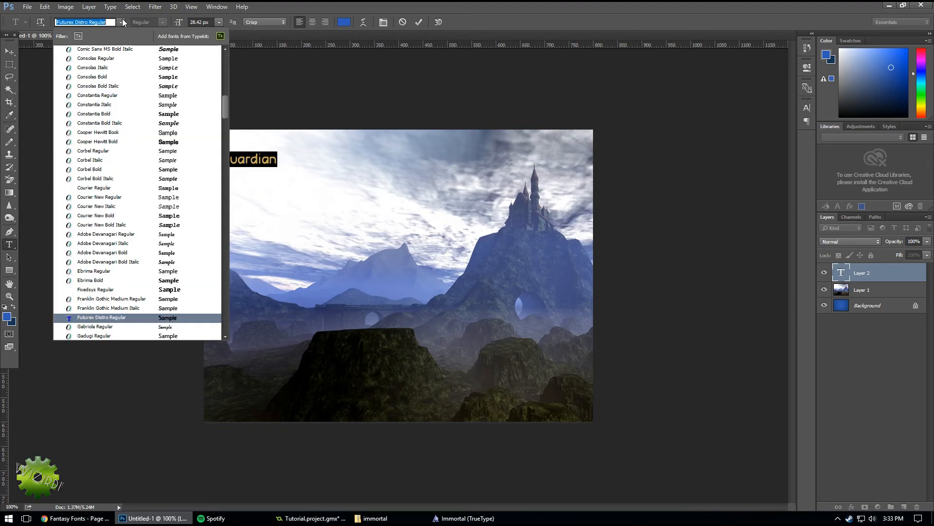
Set Guardian in the Immortal font, scale it up, and apply the transform.
{"action": "scroll", "scroll_direction": "down", "scroll_amount": 3}
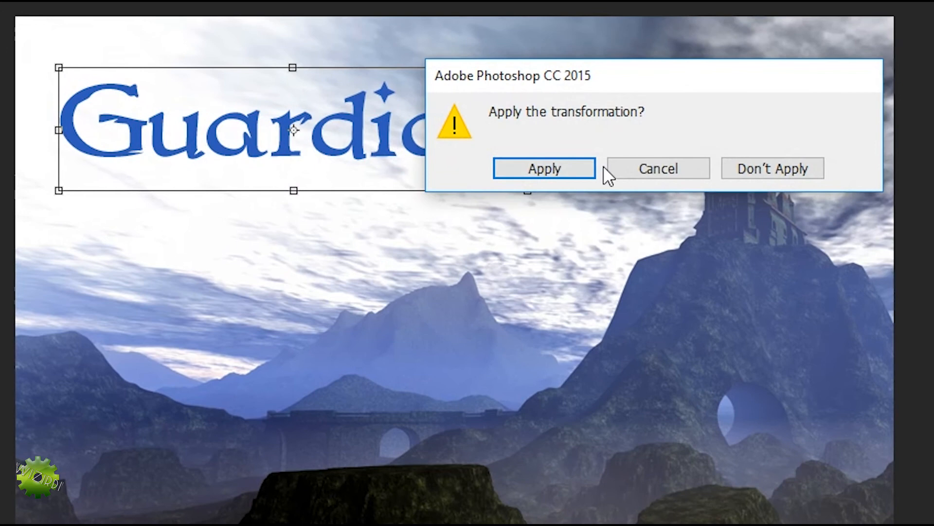
{"action": "left_click", "coordinate": [543, 168]}
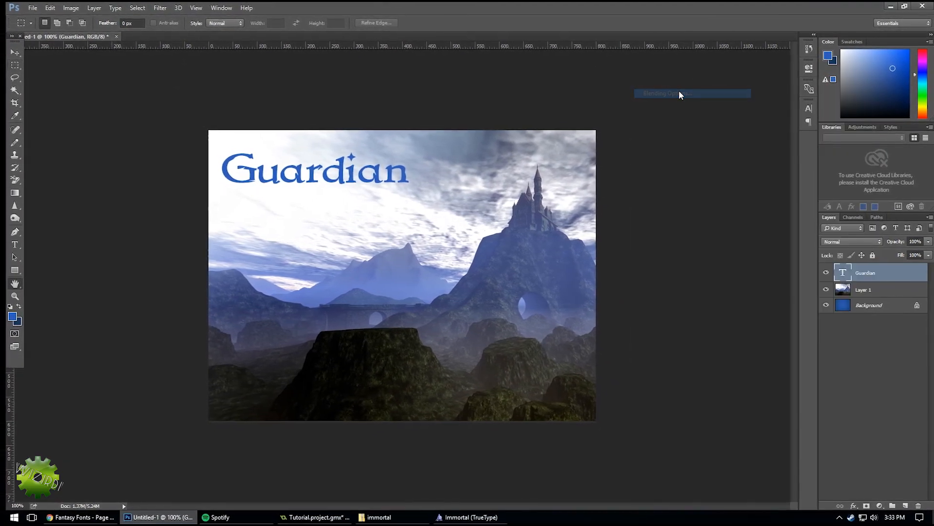
Open Guardian's Layer Style and try a 2 px stroke, then remove it.
{"action": "left_click", "coordinate": [664, 93]}
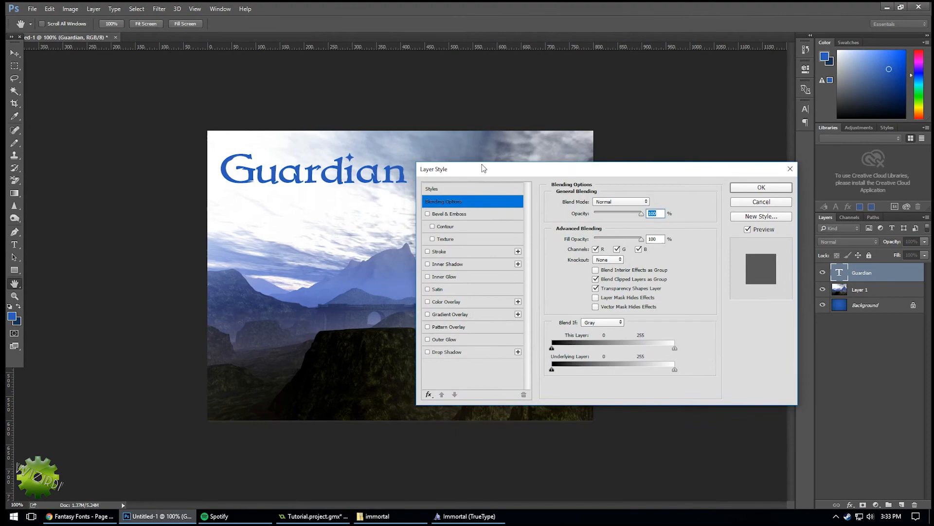
{"action": "left_click", "coordinate": [426, 247]}
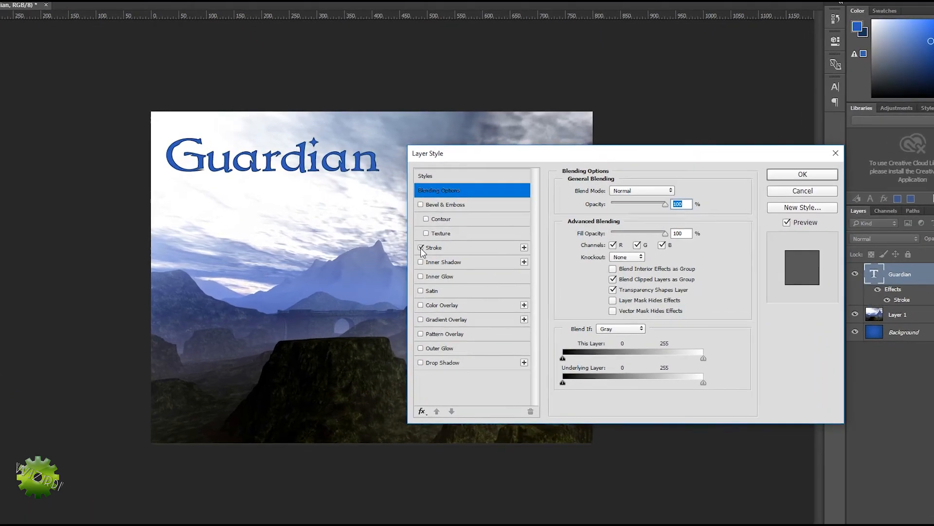
{"action": "left_click", "coordinate": [433, 247]}
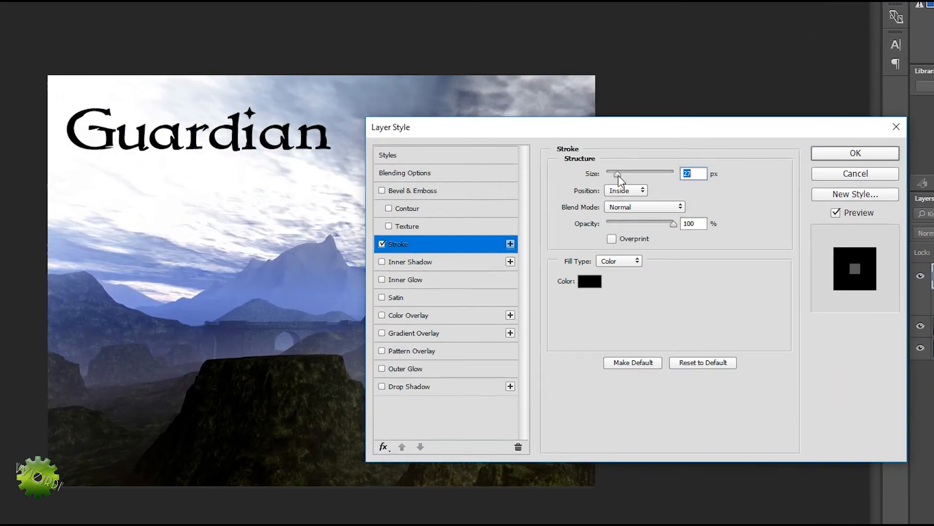
{"action": "left_click_drag", "start_coordinate": [621, 173], "coordinate": [609, 167]}
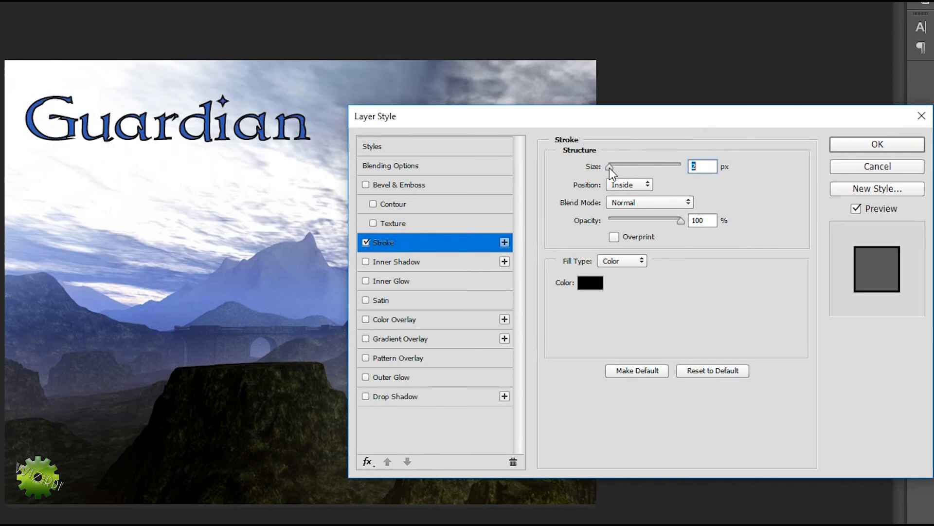
{"action": "left_click", "coordinate": [366, 243]}
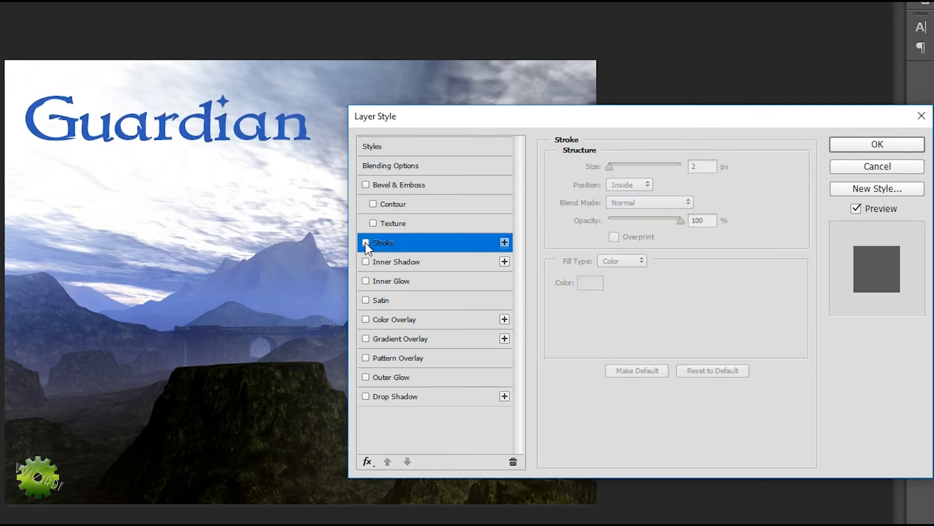
Preview a 50 px drop shadow and a textured bevel, then switch both off.
{"action": "left_click", "coordinate": [365, 396]}
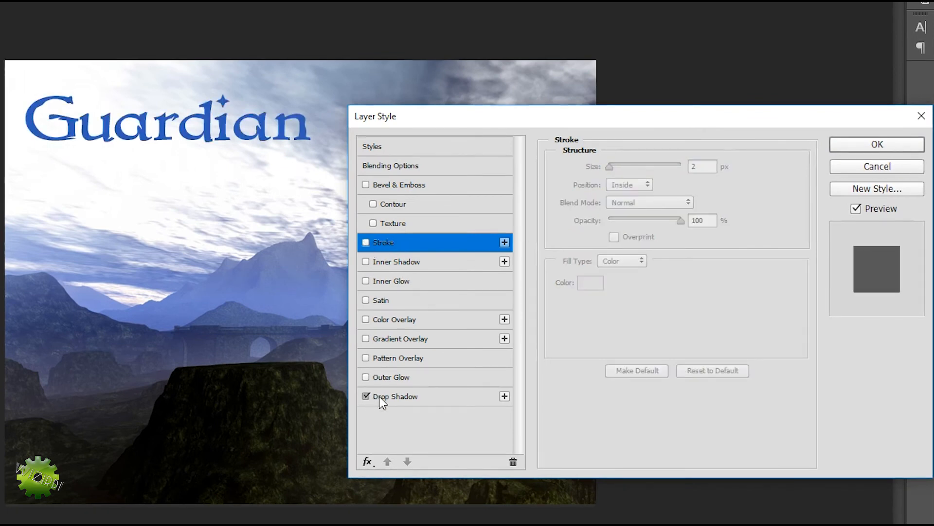
{"action": "left_click", "coordinate": [395, 396]}
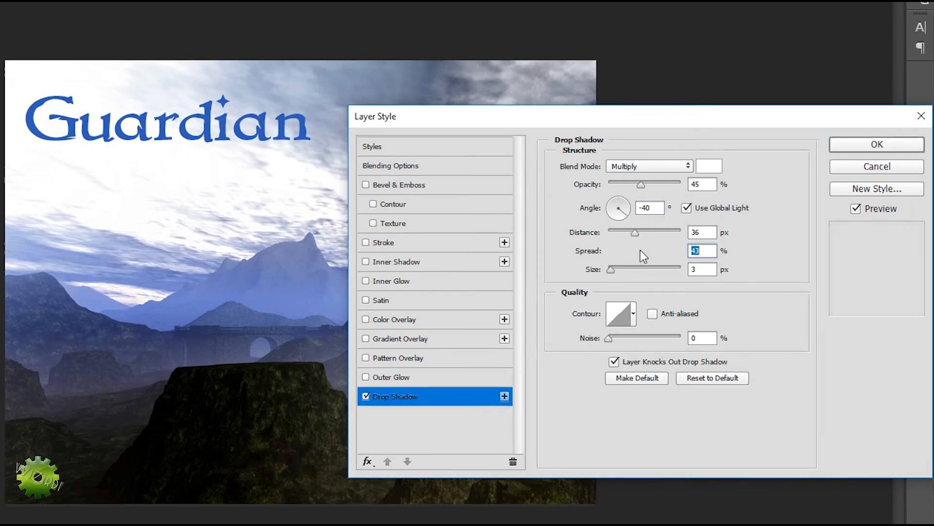
{"action": "left_click_drag", "start_coordinate": [635, 232], "coordinate": [658, 231]}
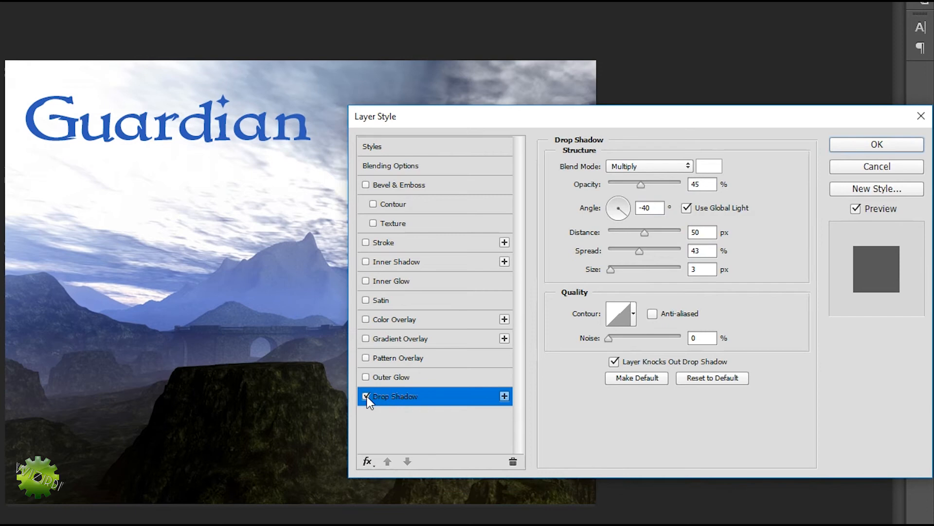
{"action": "left_click", "coordinate": [366, 396]}
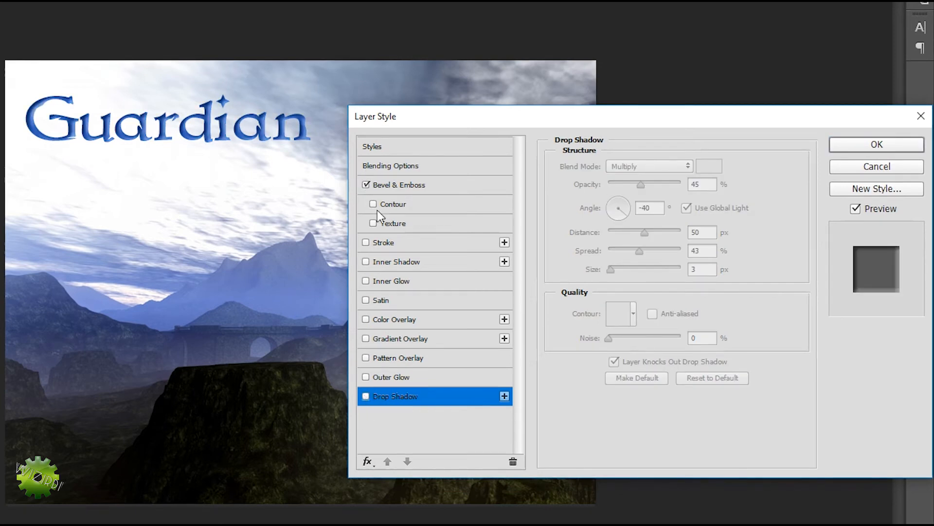
{"action": "left_click", "coordinate": [373, 223]}
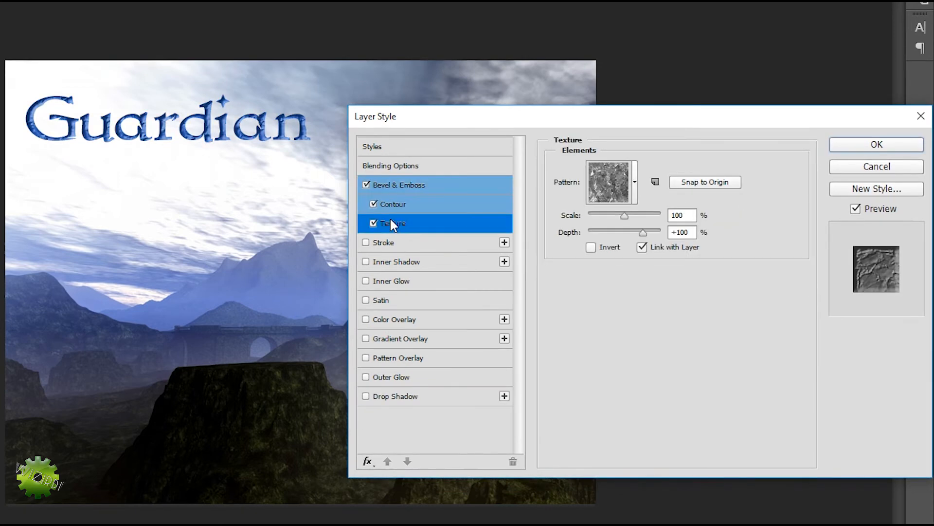
{"action": "left_click", "coordinate": [365, 185]}
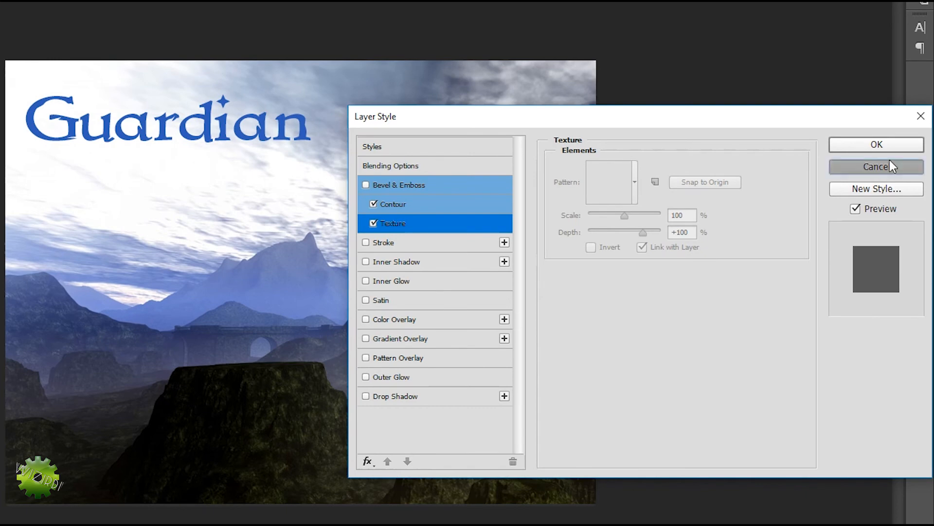
Discard the trial, add a textured bevel (146% scale, +167% depth) and a drop shadow.
{"action": "left_click", "coordinate": [876, 166]}
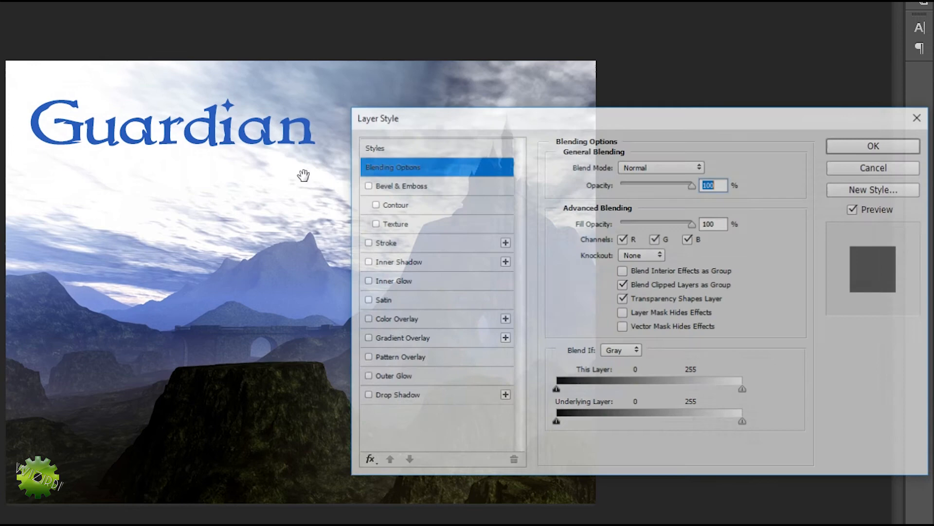
{"action": "left_click", "coordinate": [368, 185]}
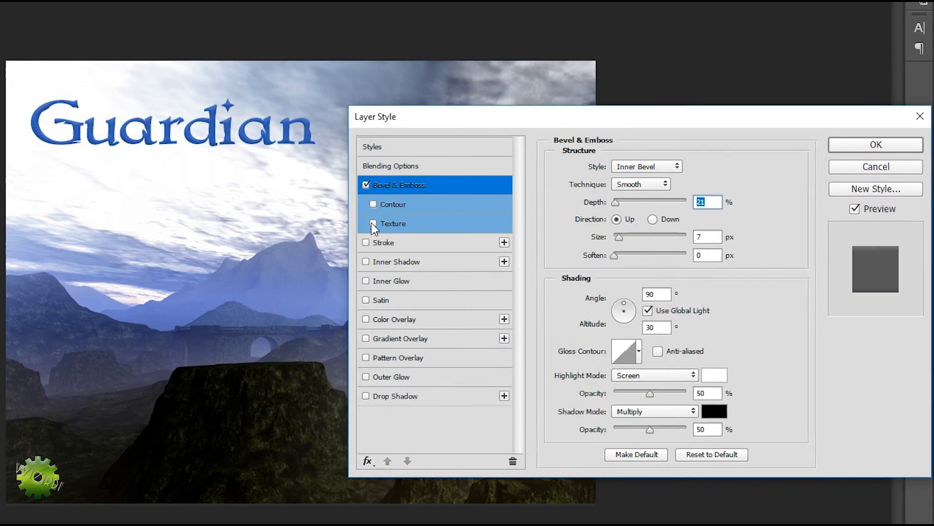
{"action": "left_click", "coordinate": [373, 224]}
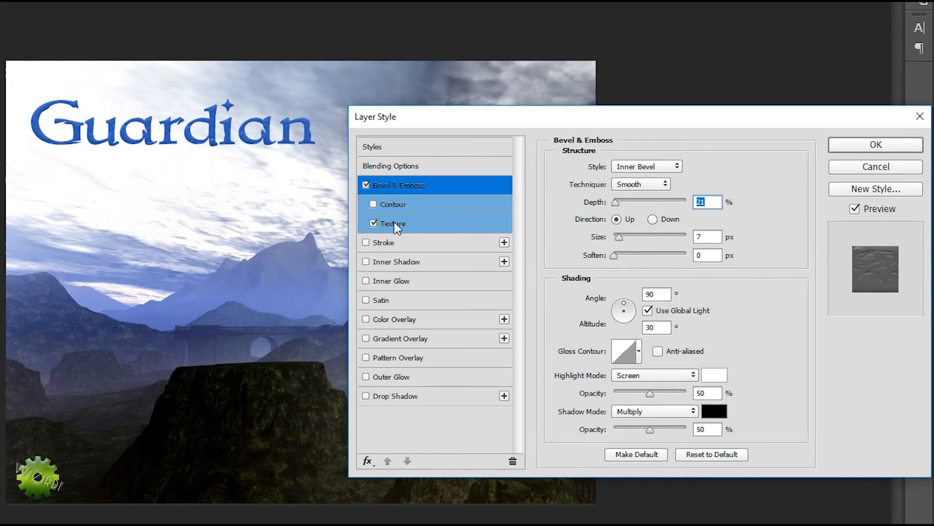
{"action": "left_click", "coordinate": [393, 222]}
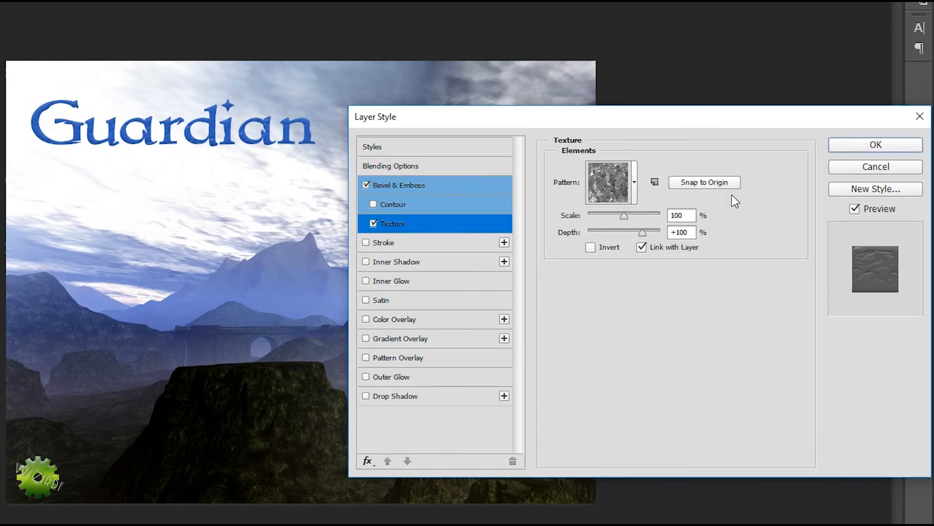
{"action": "left_click_drag", "start_coordinate": [624, 215], "coordinate": [629, 215]}
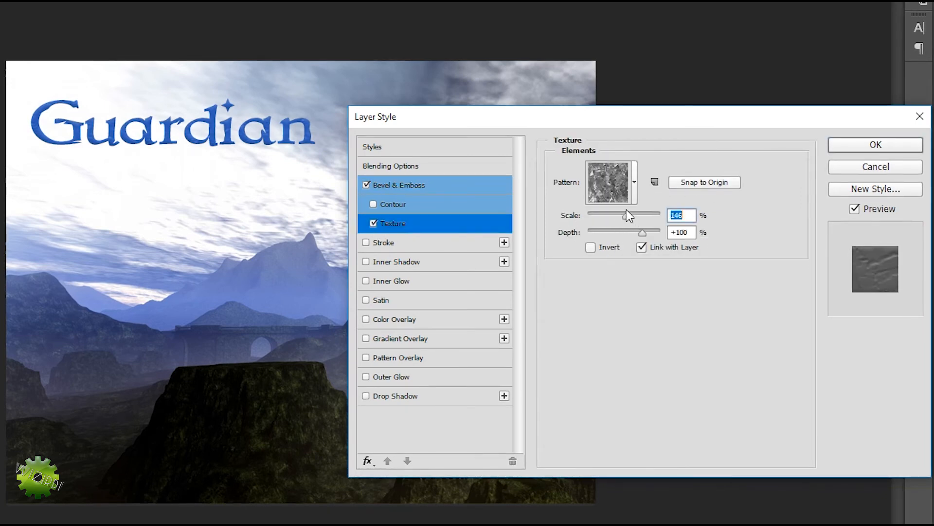
{"action": "left_click_drag", "start_coordinate": [643, 232], "coordinate": [626, 233]}
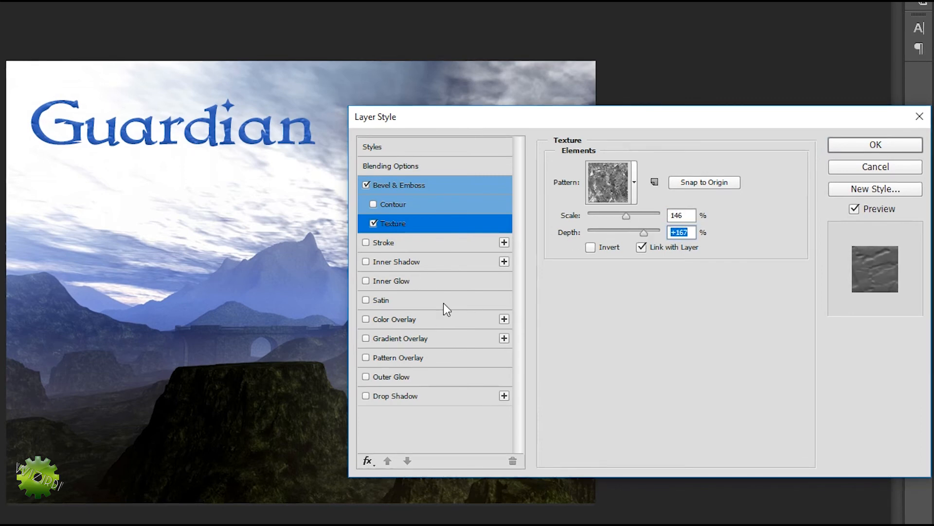
{"action": "left_click", "coordinate": [395, 396]}
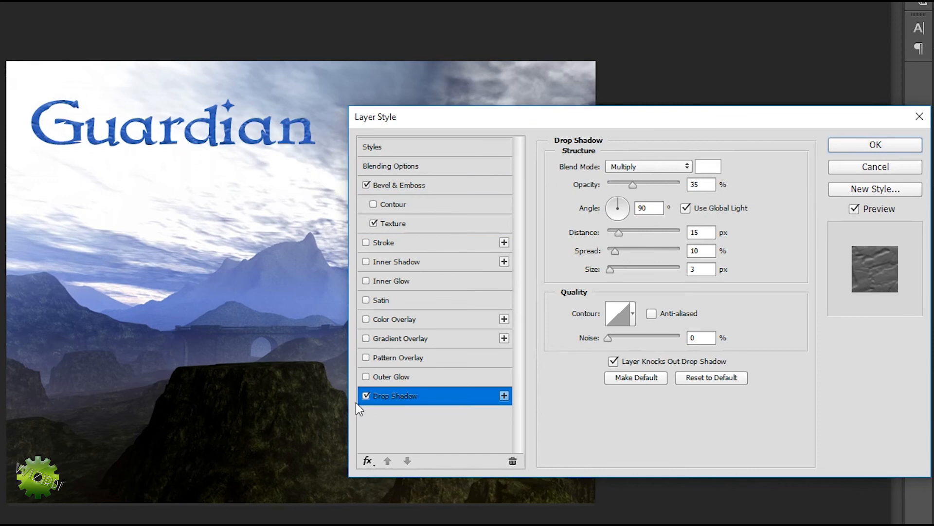
Make the drop shadow black, Normal, 125°, 4 px distance, 54% opacity, and apply.
{"action": "left_click_drag", "start_coordinate": [618, 208], "coordinate": [617, 215]}
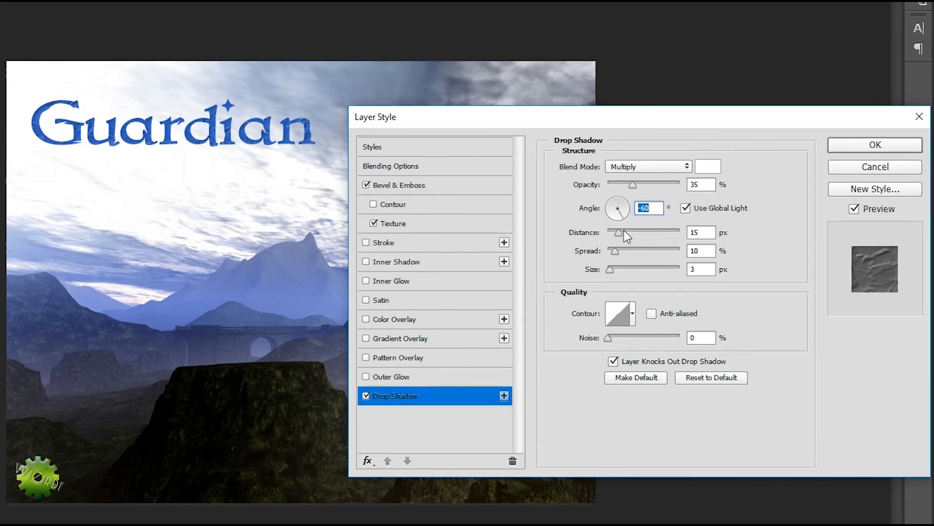
{"action": "left_click", "coordinate": [651, 313]}
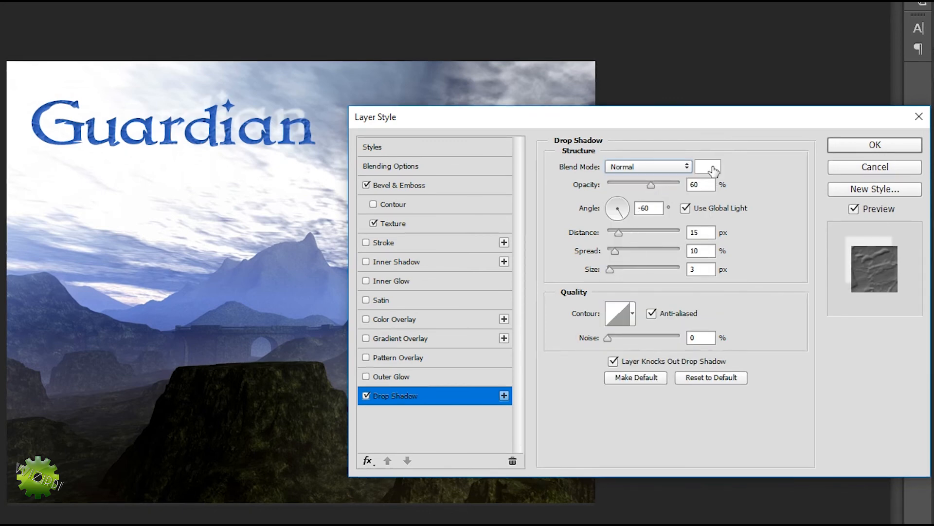
{"action": "left_click", "coordinate": [708, 166]}
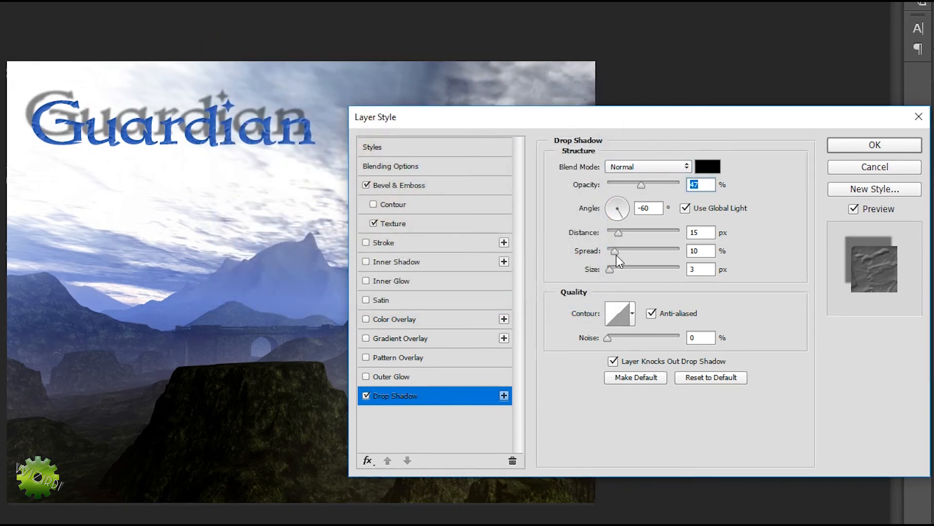
{"action": "left_click_drag", "start_coordinate": [617, 232], "coordinate": [609, 232]}
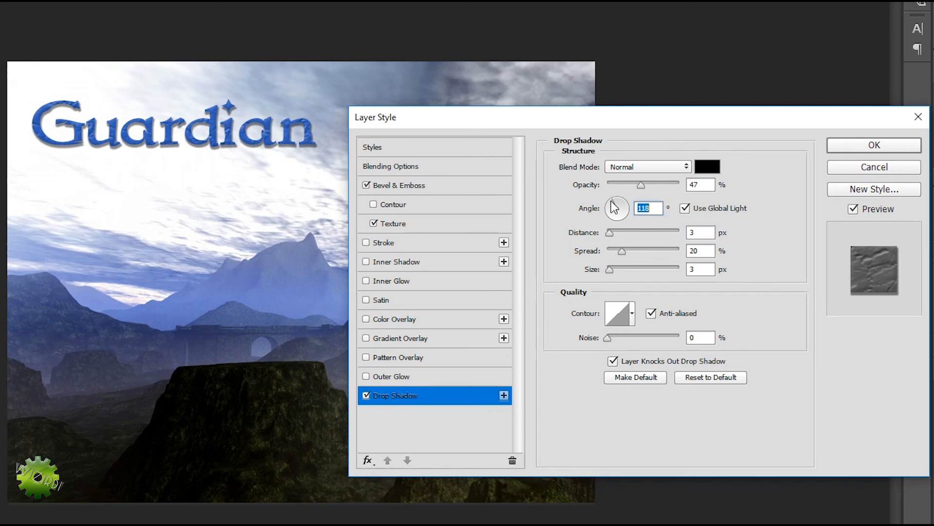
{"action": "left_click_drag", "start_coordinate": [617, 207], "coordinate": [619, 203]}
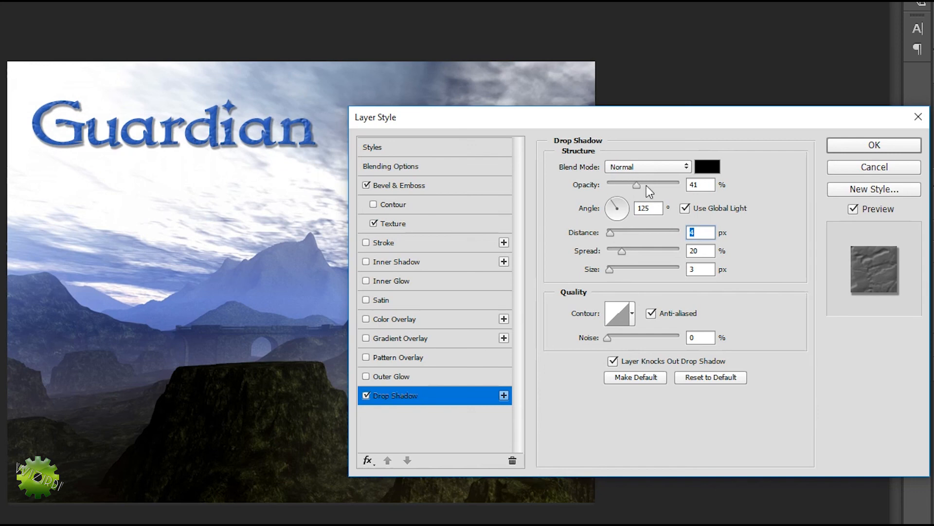
{"action": "left_click_drag", "start_coordinate": [637, 184], "coordinate": [647, 184]}
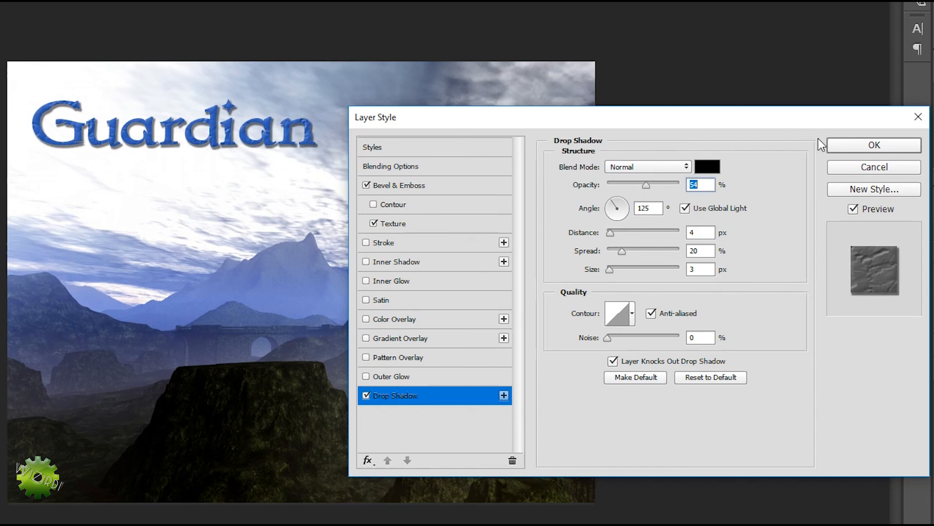
{"action": "left_click", "coordinate": [872, 145]}
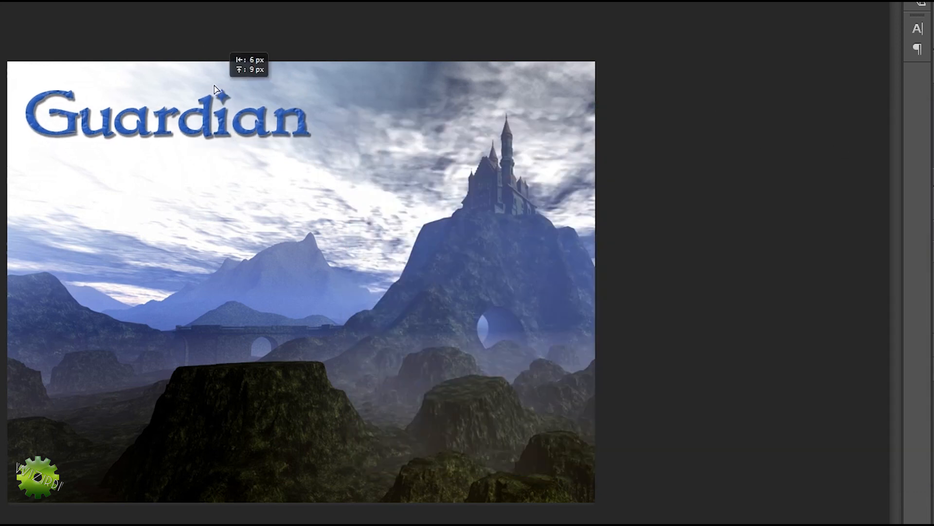